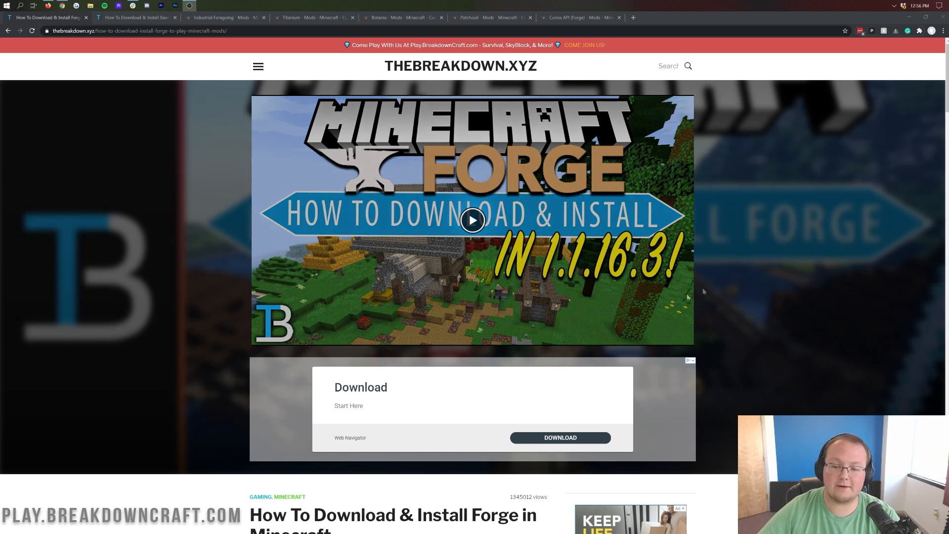
{"action": "mouse_move", "coordinate": [528, 277]}
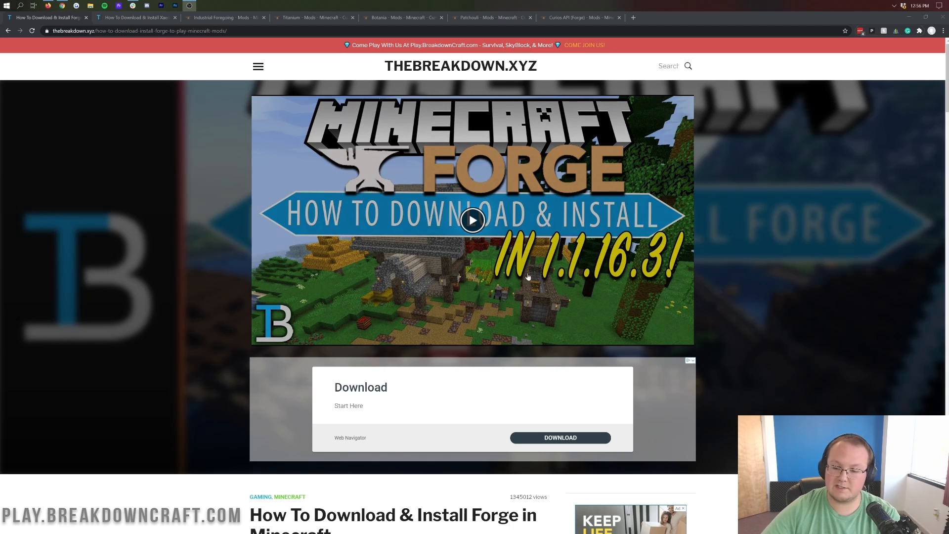
{"action": "mouse_move", "coordinate": [840, 283]}
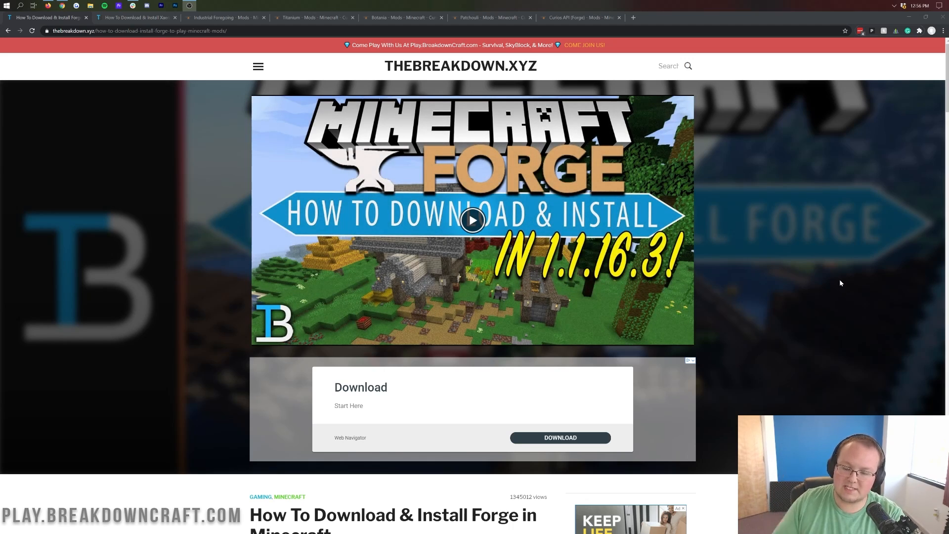
{"action": "mouse_move", "coordinate": [729, 377]}
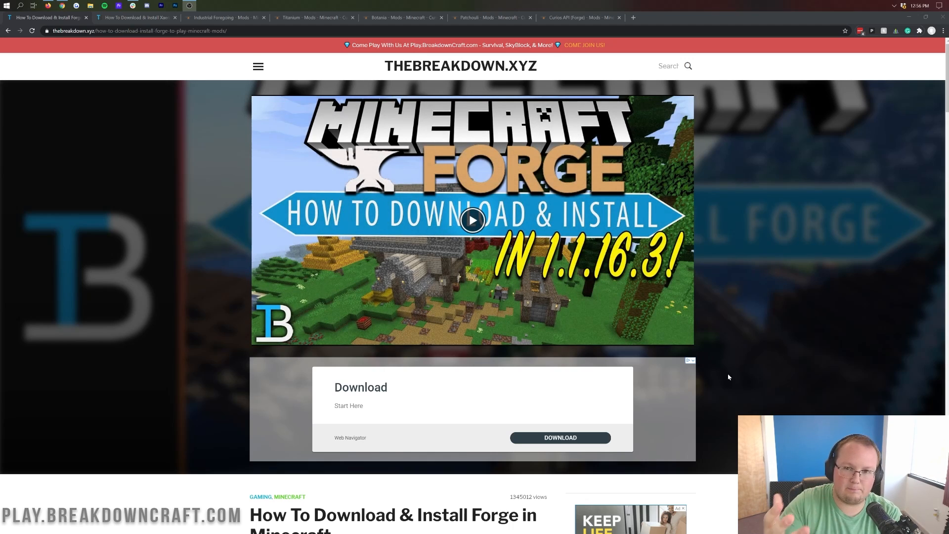
{"action": "mouse_move", "coordinate": [499, 231]}
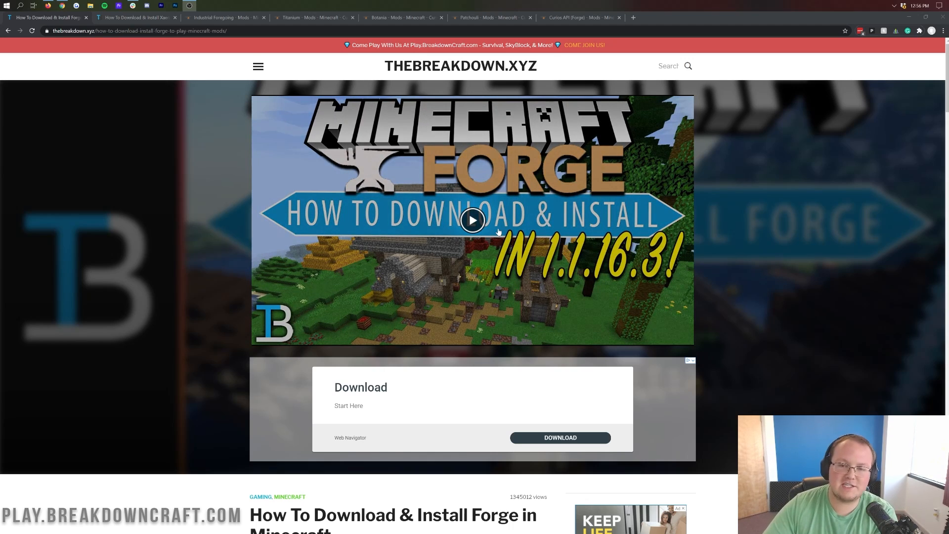
Step: Confirm changing Server 2's JAR file to Minecraft 1.15 in the Apex Hosting dialog
{"action": "scroll", "scroll_direction": "down", "scroll_amount": 3}
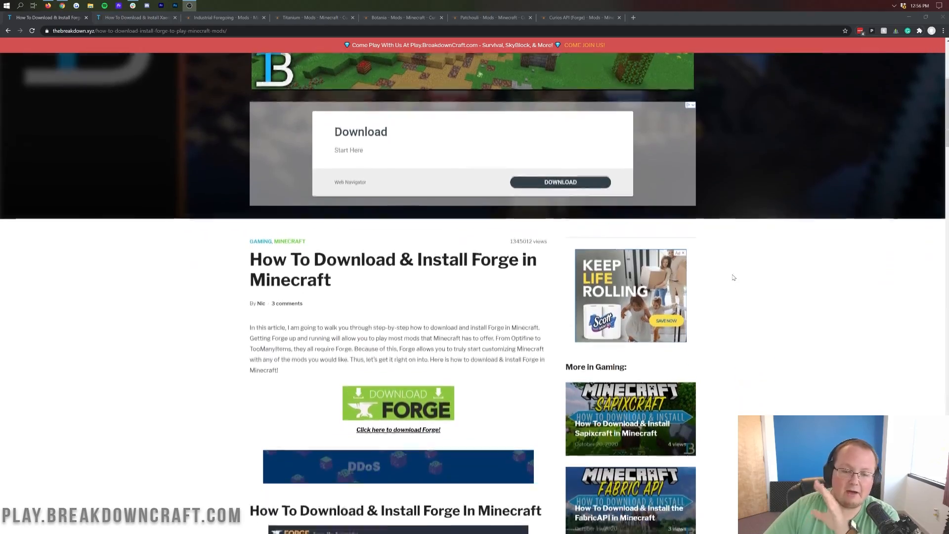
{"action": "scroll", "scroll_direction": "down", "scroll_amount": 3}
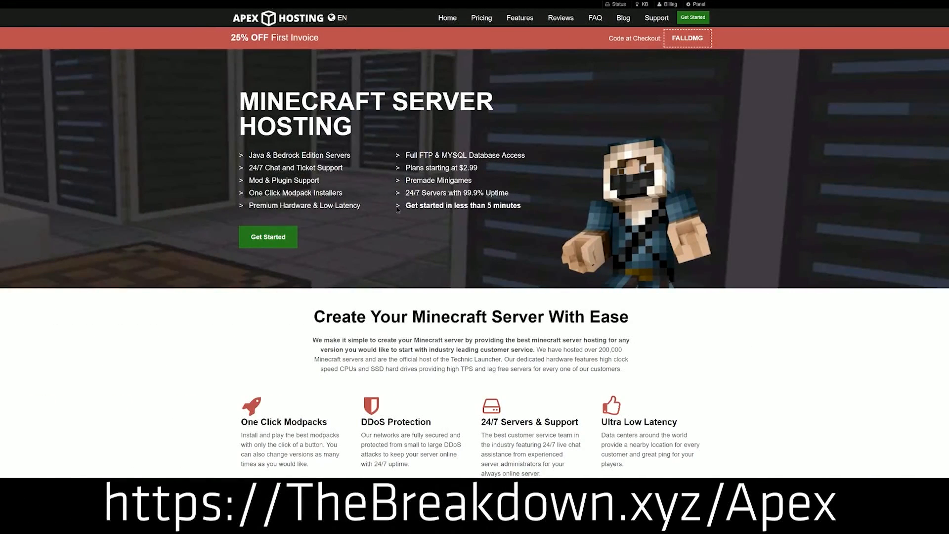
{"action": "mouse_move", "coordinate": [220, 226]}
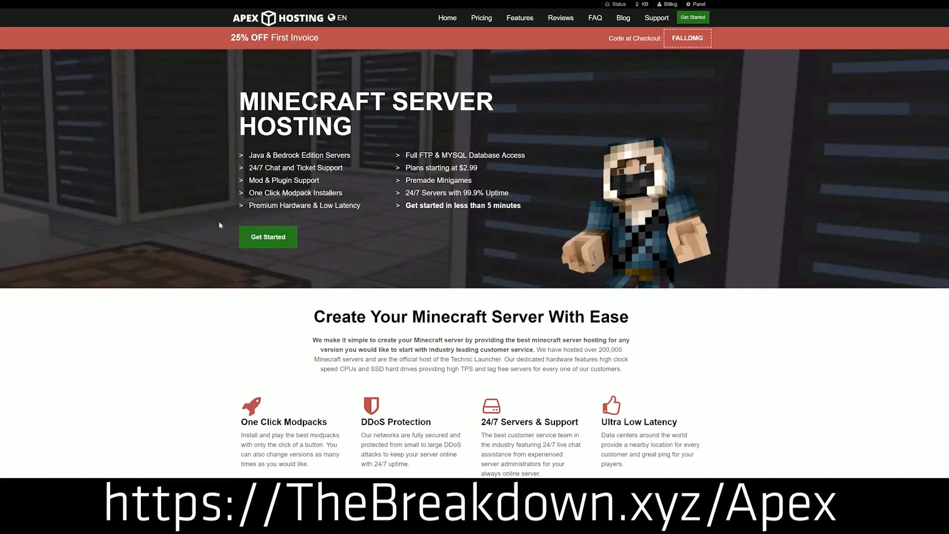
{"action": "scroll", "scroll_direction": "down", "scroll_amount": 3}
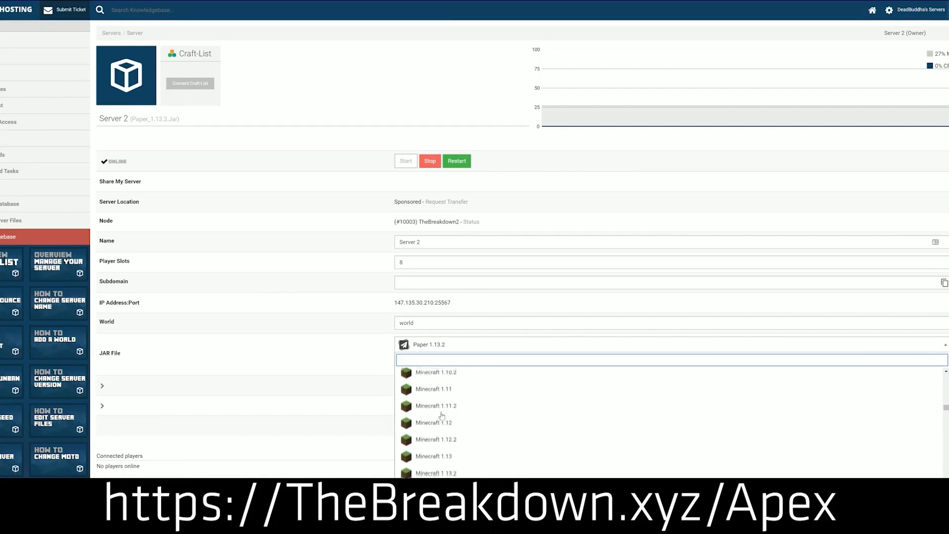
{"action": "scroll", "scroll_direction": "down", "scroll_amount": 3}
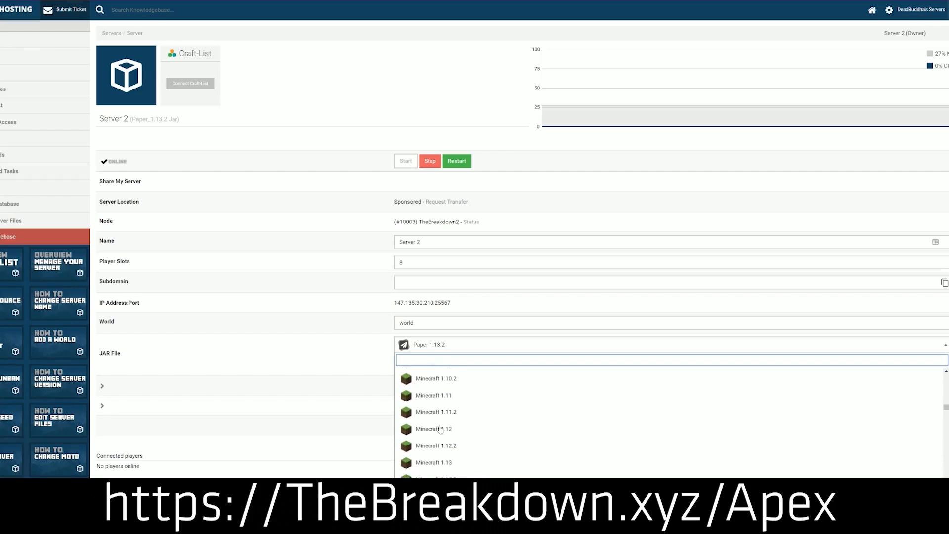
{"action": "scroll", "scroll_direction": "down", "scroll_amount": 3}
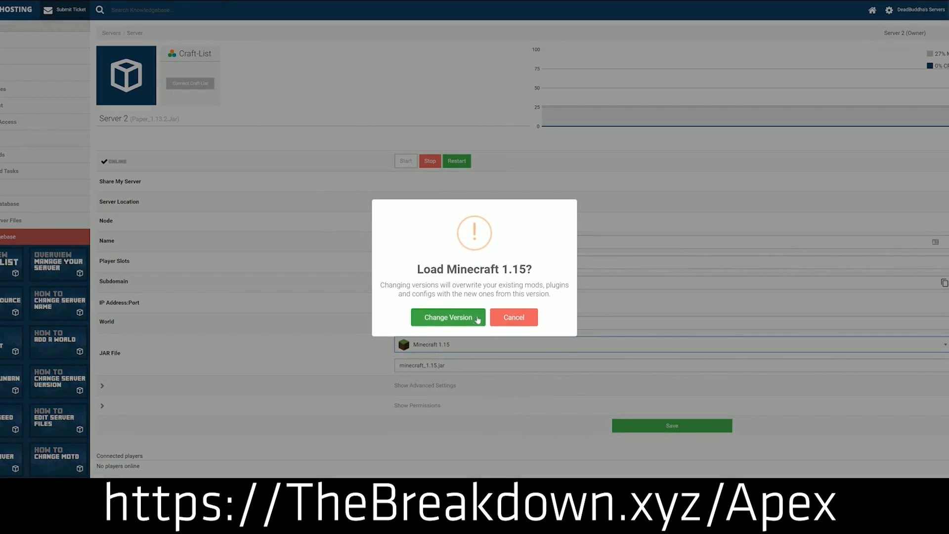
{"action": "left_click", "coordinate": [448, 317]}
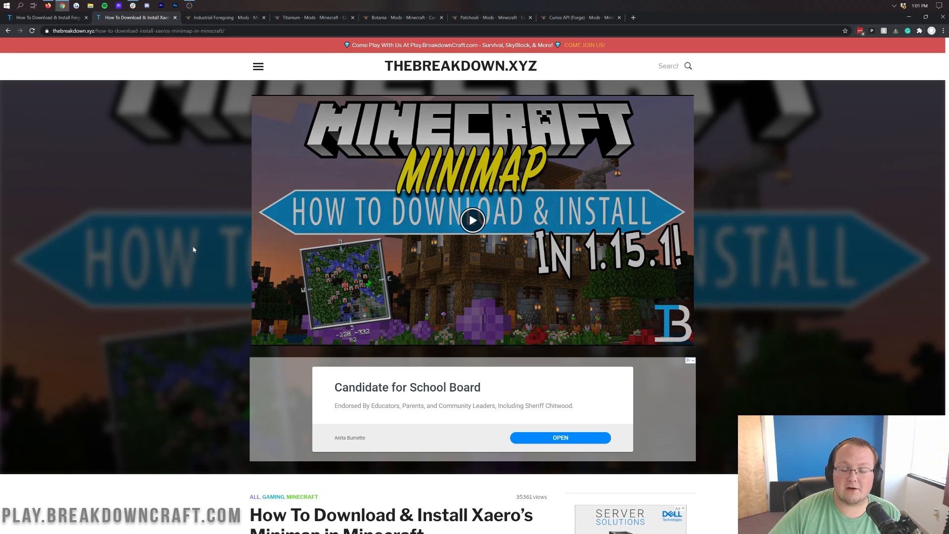
{"action": "mouse_move", "coordinate": [209, 218]}
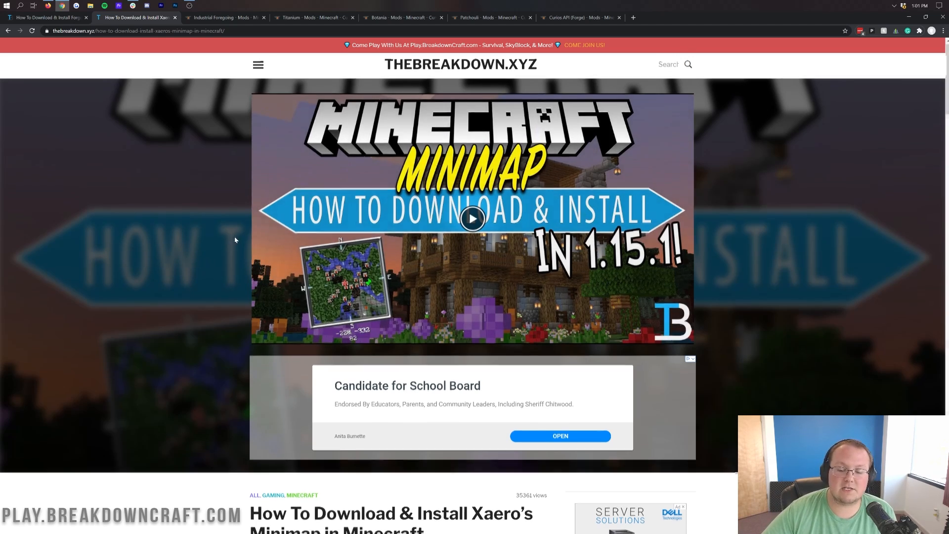
Step: From the Xaero's Minimap mod page, download its Forge 1.16.4 jar under Recent Files
{"action": "scroll", "scroll_direction": "down", "scroll_amount": 3}
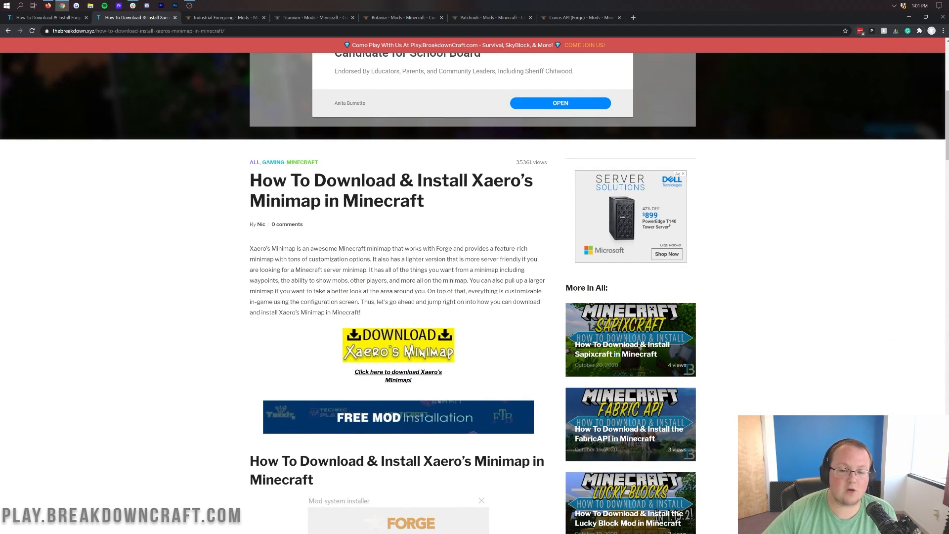
{"action": "scroll", "scroll_direction": "down", "scroll_amount": 3}
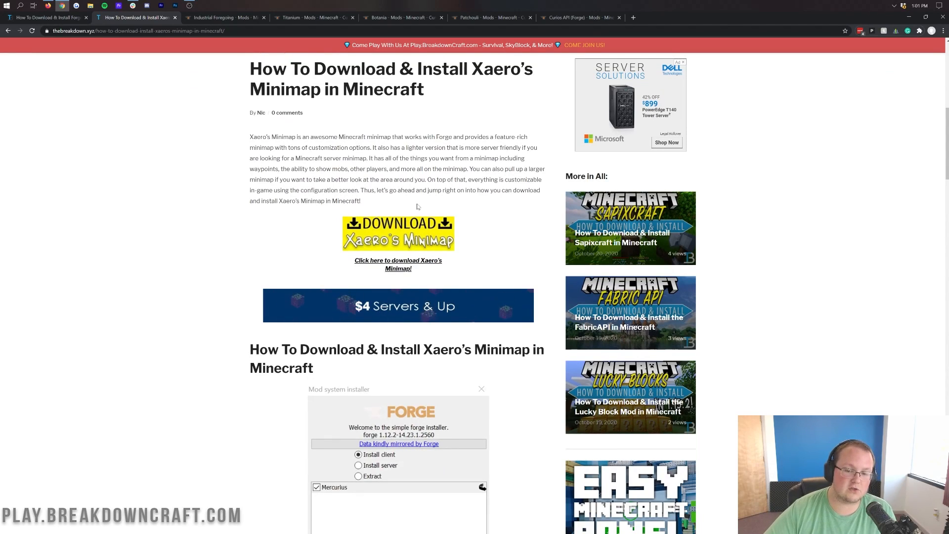
{"action": "left_click", "coordinate": [397, 232]}
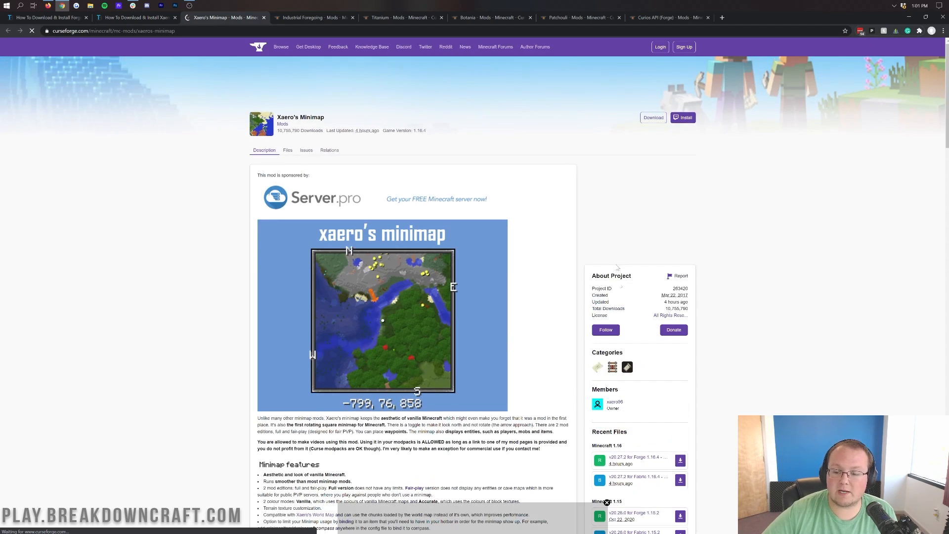
{"action": "scroll", "scroll_direction": "down", "scroll_amount": 3}
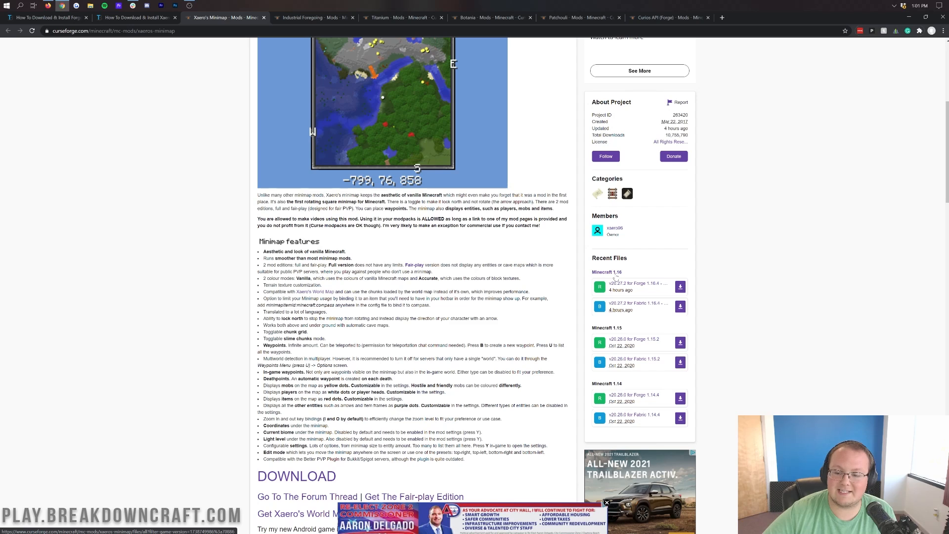
{"action": "mouse_move", "coordinate": [641, 285]}
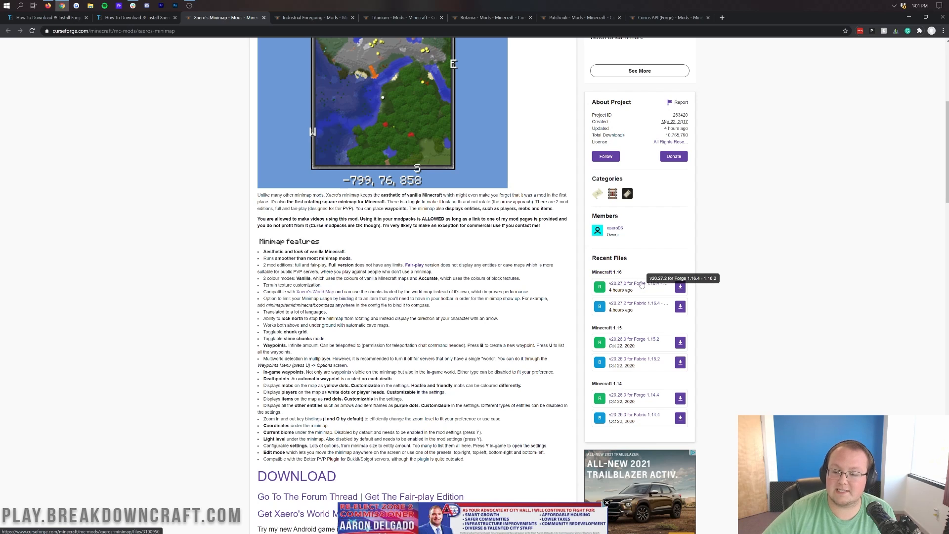
{"action": "left_click", "coordinate": [680, 287]}
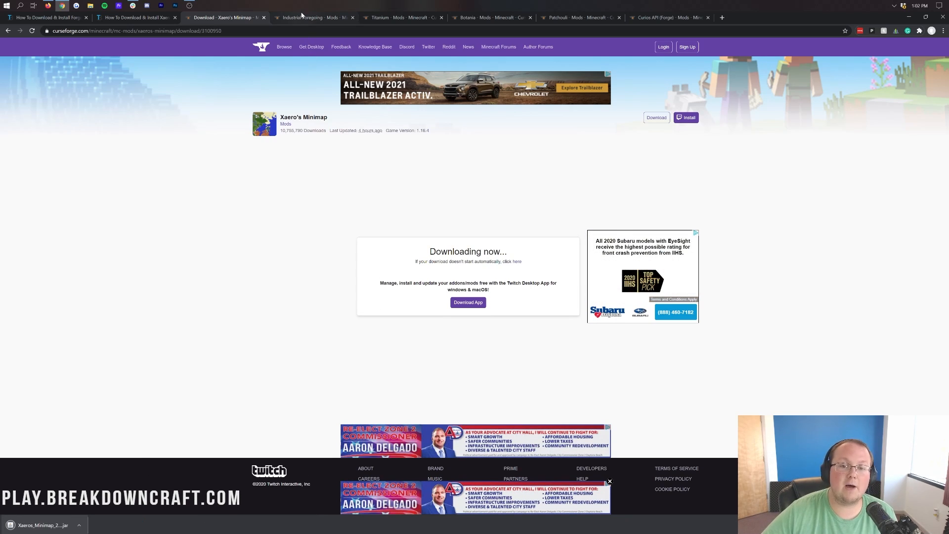
Step: Download the 1.16.4 Industrial Foregoing jar from its Recent Files list
{"action": "left_click", "coordinate": [316, 18]}
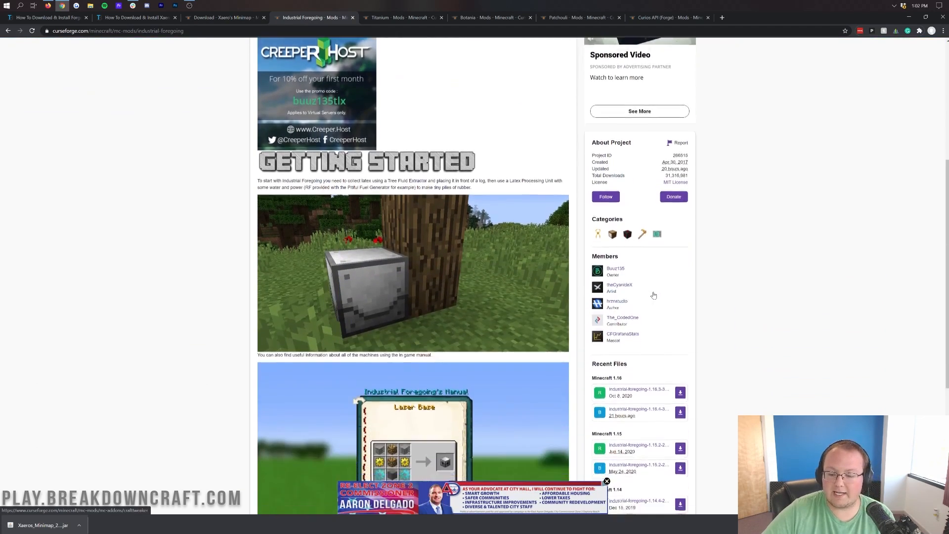
{"action": "scroll", "scroll_direction": "down", "scroll_amount": 3}
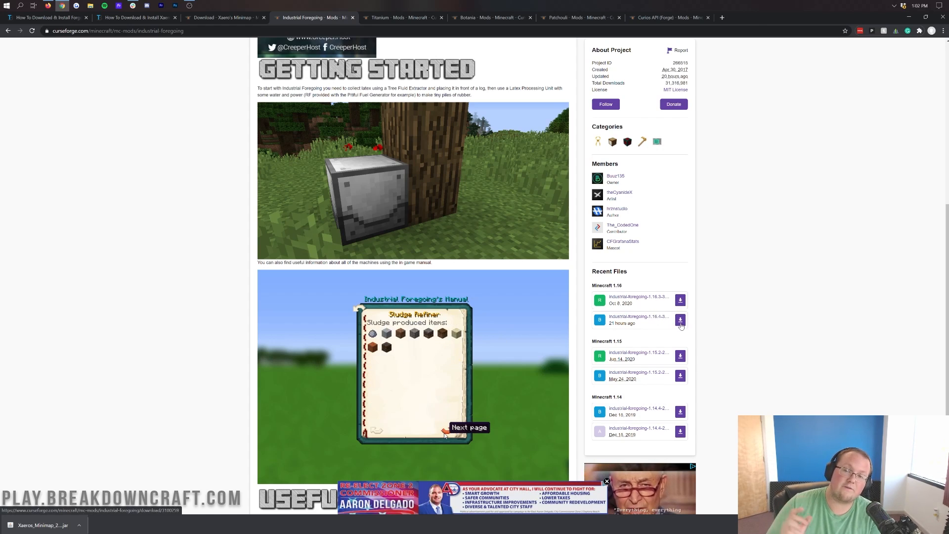
{"action": "left_click", "coordinate": [445, 431]}
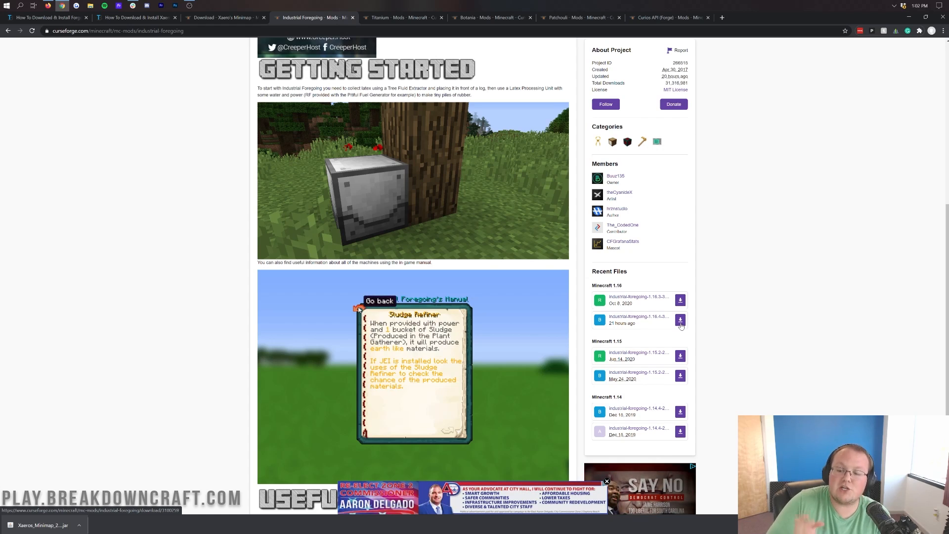
{"action": "left_click", "coordinate": [380, 301]}
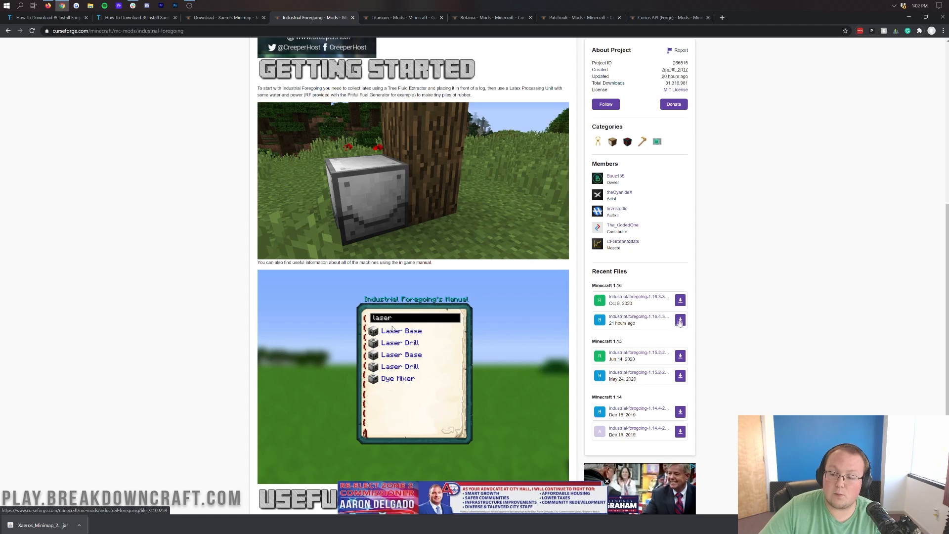
{"action": "left_click", "coordinate": [680, 320]}
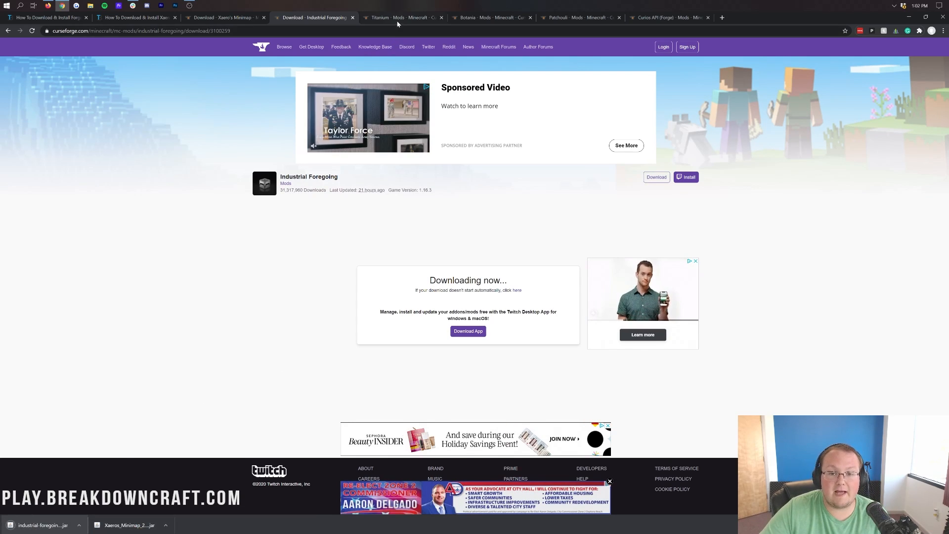
Step: Download titanium-1.16.4-3.2.0.jar from the Titanium mod page
{"action": "left_click", "coordinate": [399, 18]}
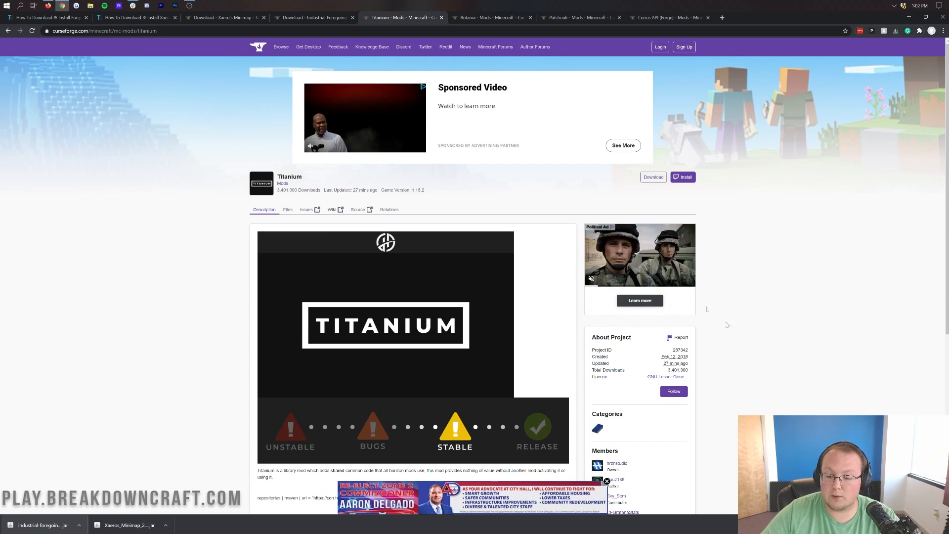
{"action": "scroll", "scroll_direction": "down", "scroll_amount": 3}
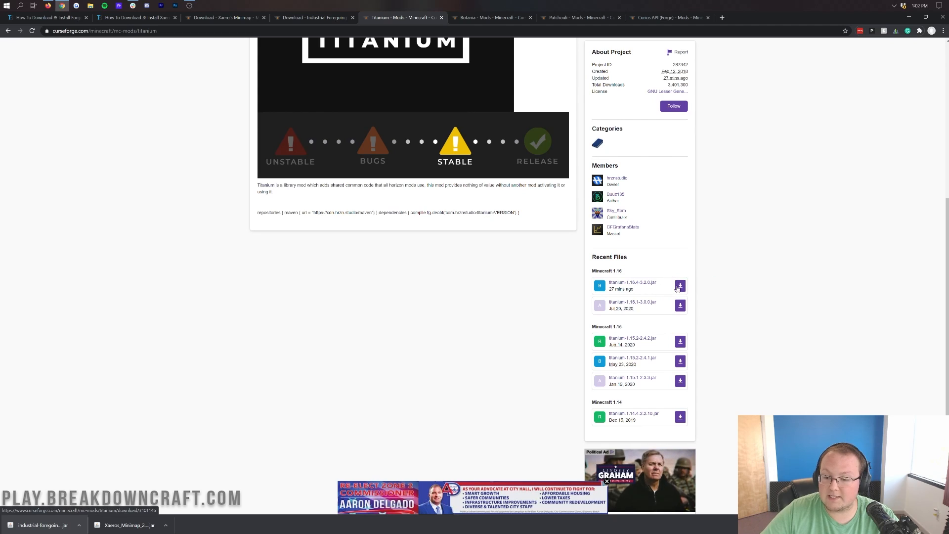
{"action": "left_click", "coordinate": [680, 285]}
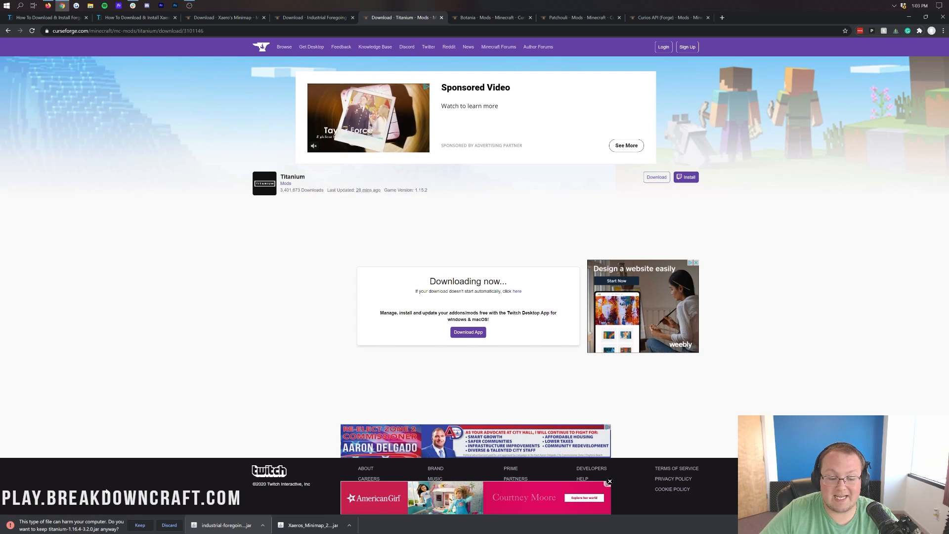
Step: Download the latest Minecraft 1.16 Botania jar from its Recent Files list
{"action": "left_click", "coordinate": [488, 17]}
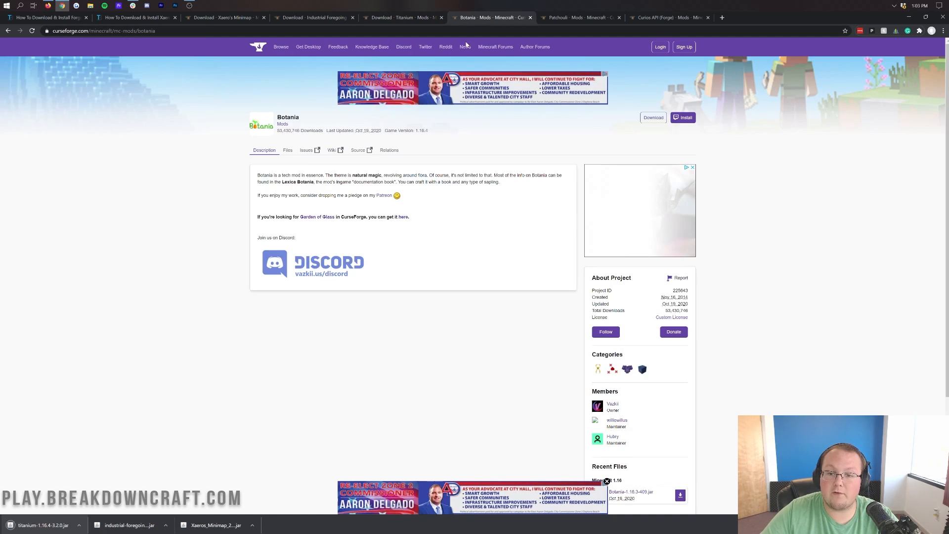
{"action": "scroll", "scroll_direction": "down", "scroll_amount": 3}
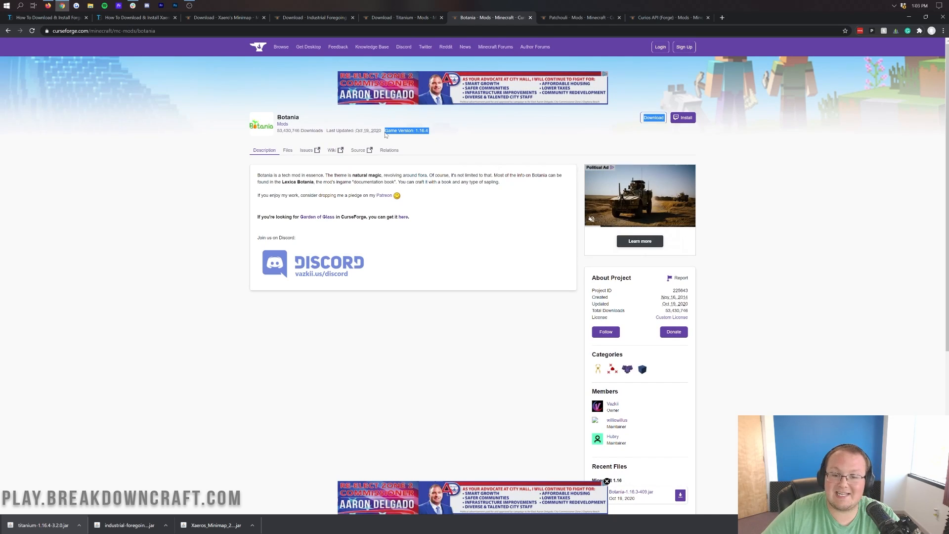
{"action": "scroll", "scroll_direction": "down", "scroll_amount": 3}
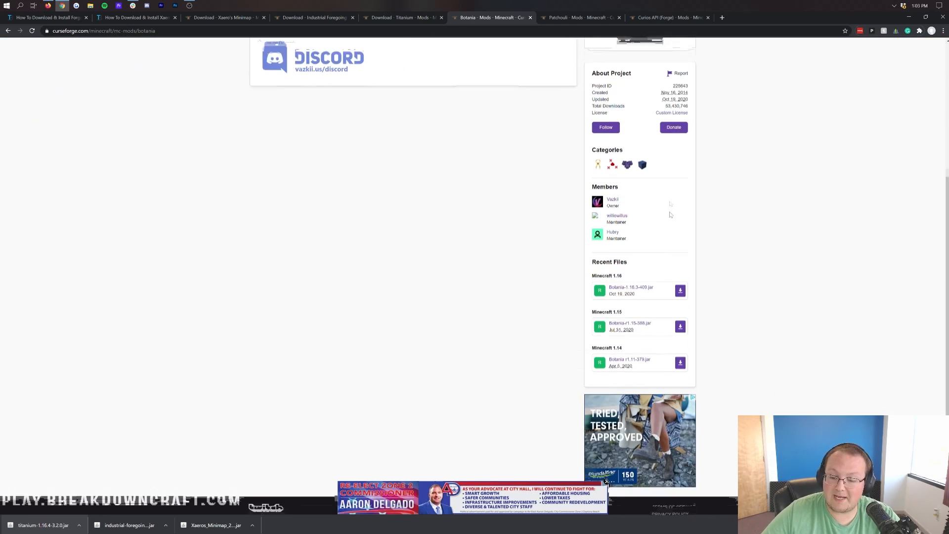
{"action": "scroll", "scroll_direction": "down", "scroll_amount": 3}
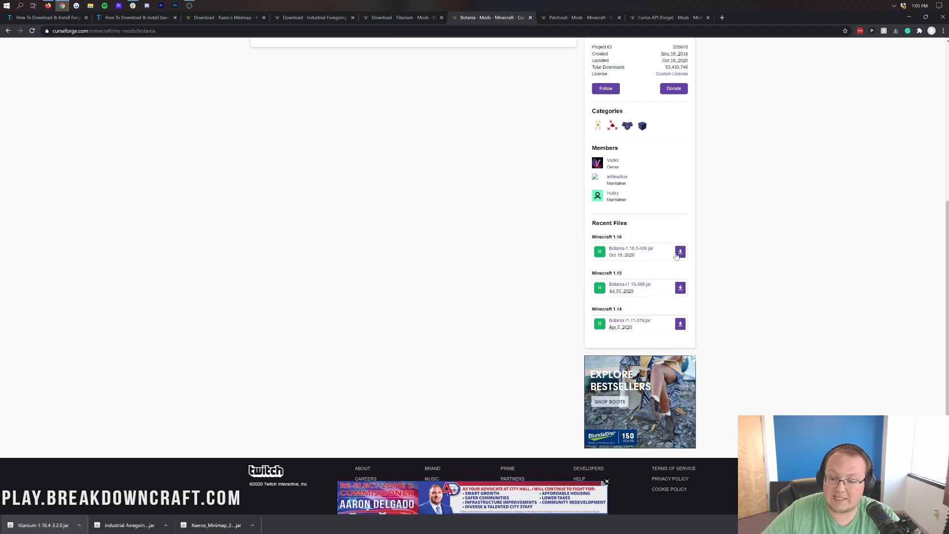
{"action": "left_click", "coordinate": [680, 252]}
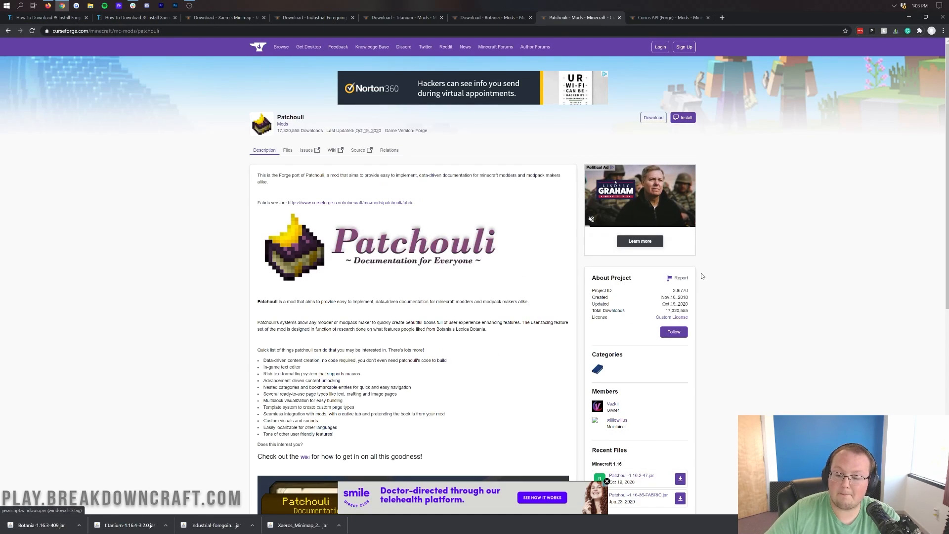
{"action": "scroll", "scroll_direction": "down", "scroll_amount": 3}
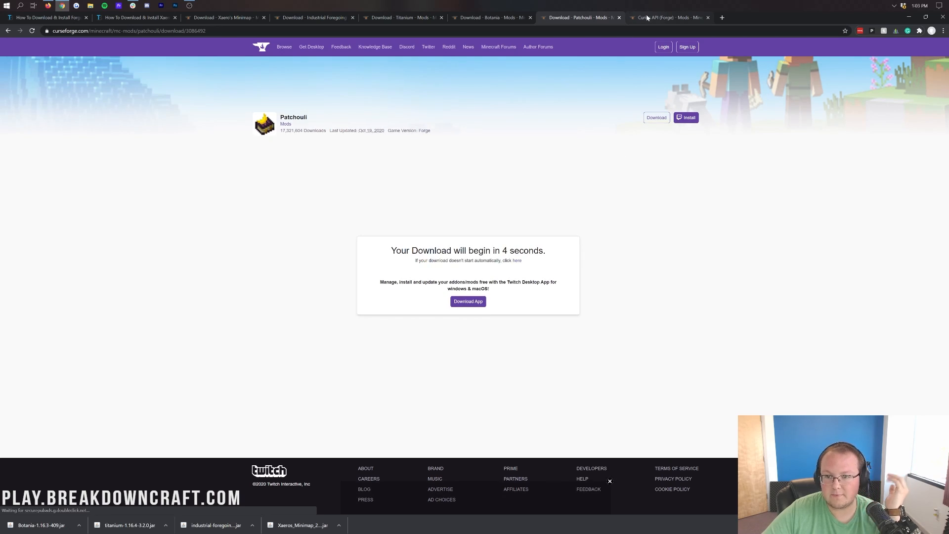
Step: Download the newest 1.16 Curios API jar from its Recent Files list
{"action": "left_click", "coordinate": [664, 18]}
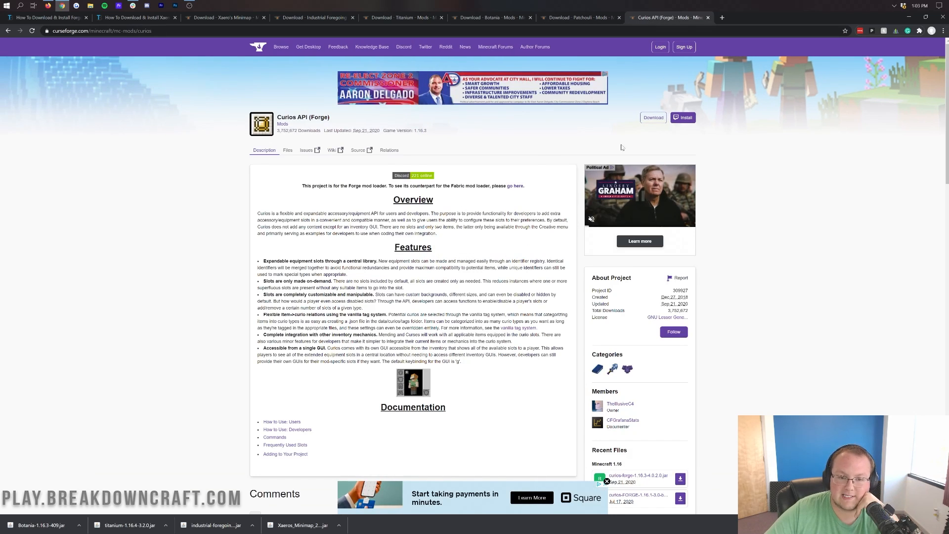
{"action": "scroll", "scroll_direction": "down", "scroll_amount": 3}
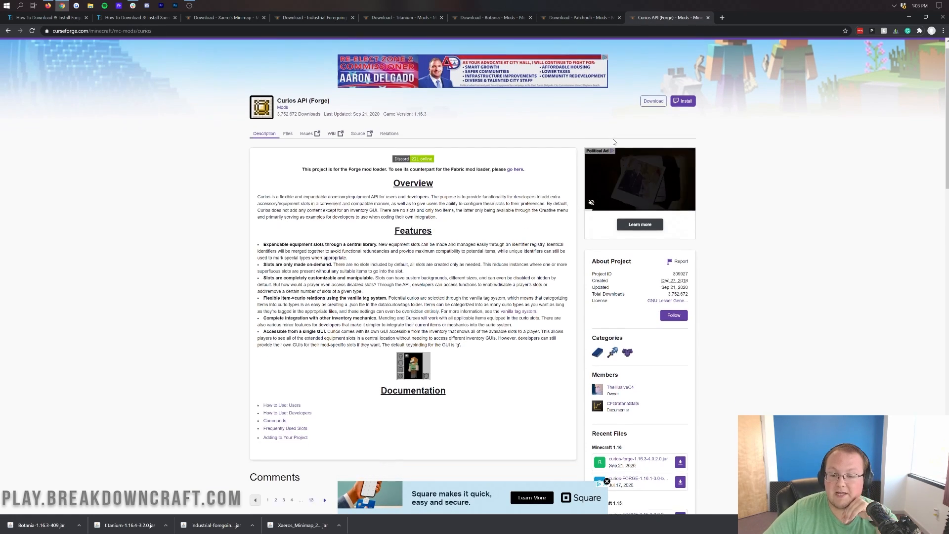
{"action": "scroll", "scroll_direction": "down", "scroll_amount": 3}
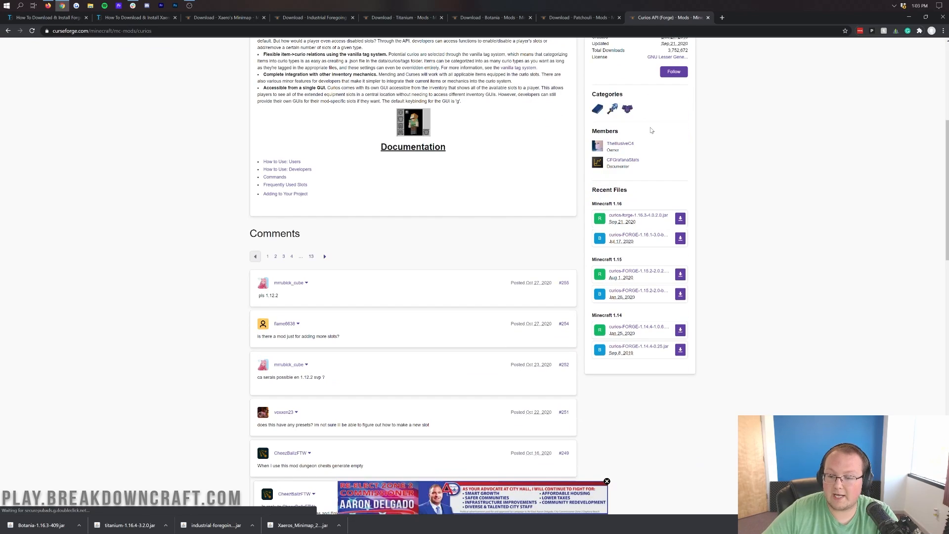
{"action": "left_click", "coordinate": [681, 218]}
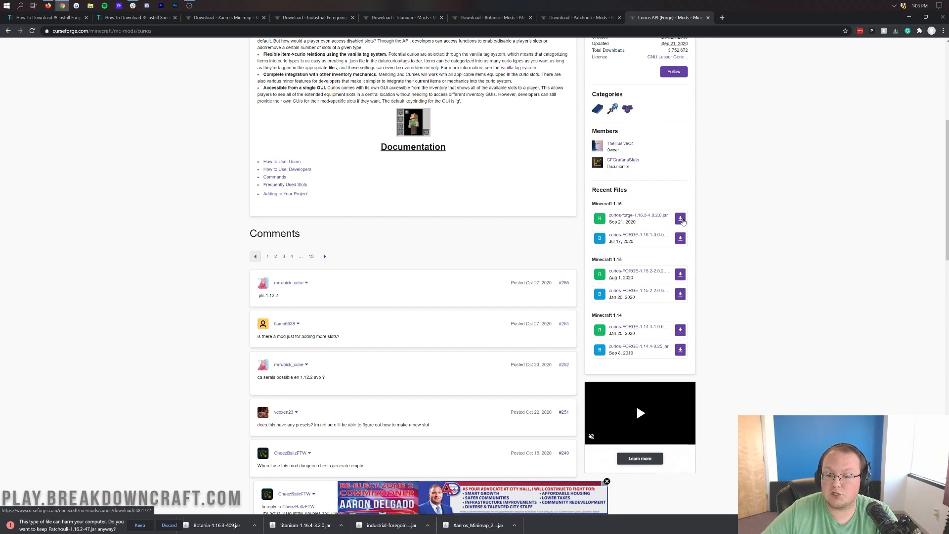
{"action": "left_click", "coordinate": [681, 218]}
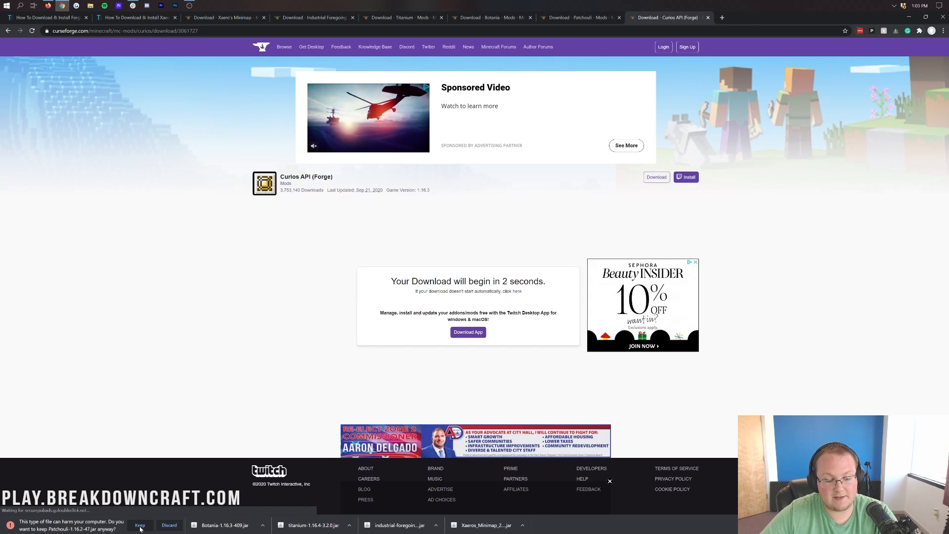
Step: Keep the downloaded Patchouli and Curios API jars in the browser's download bar
{"action": "left_click", "coordinate": [140, 525]}
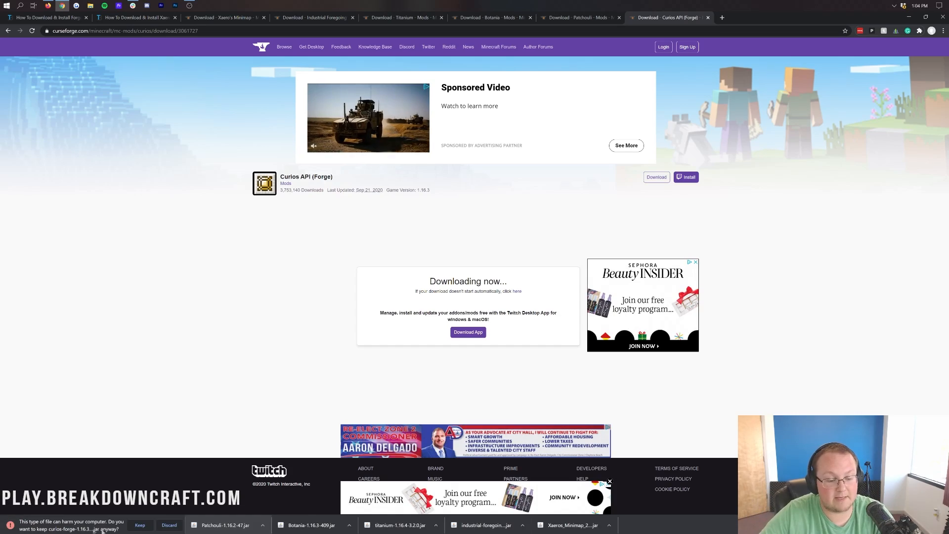
{"action": "left_click", "coordinate": [141, 525]}
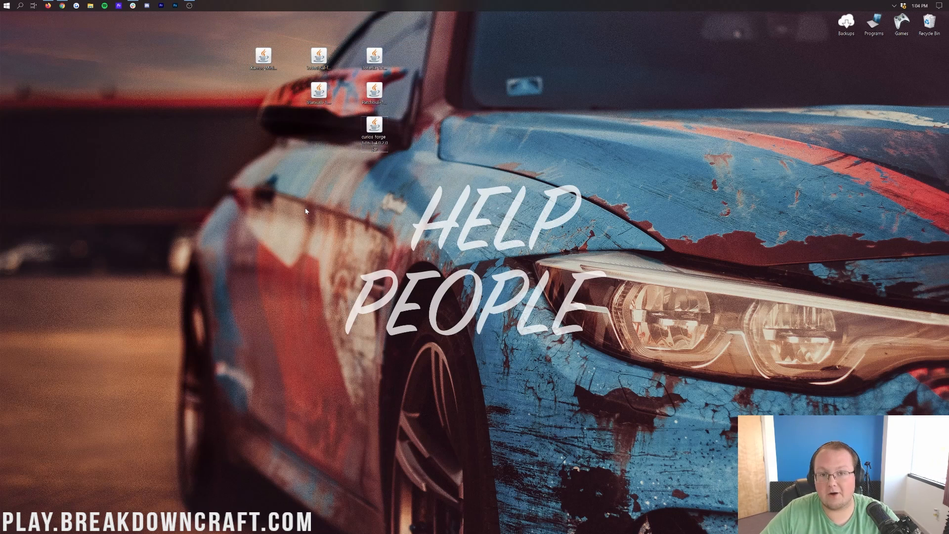
Step: Search Windows for 'minecraft' to find the Minecraft Launcher
{"action": "type", "text": "minecraft"}
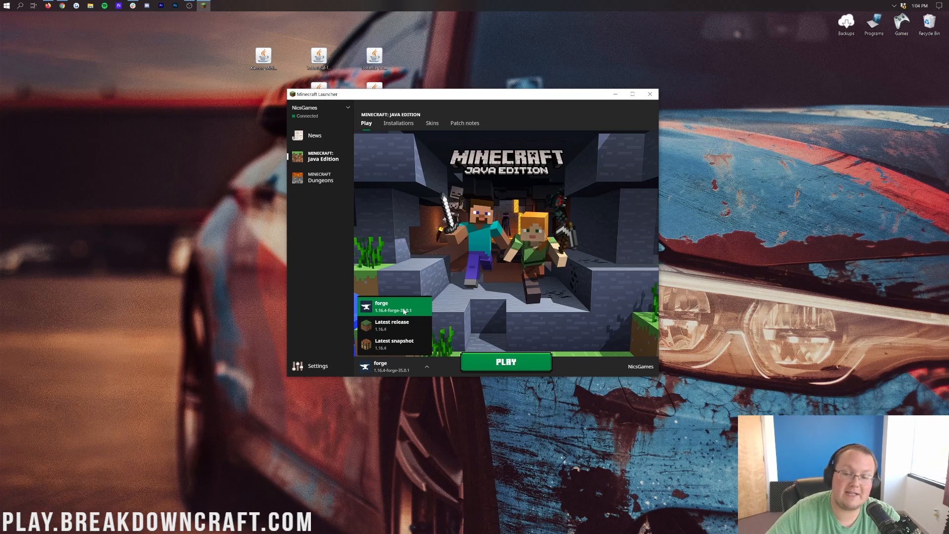
Step: Select the forge 1.16.4-forge-35.0.1 profile and launch it
{"action": "left_click", "coordinate": [506, 362]}
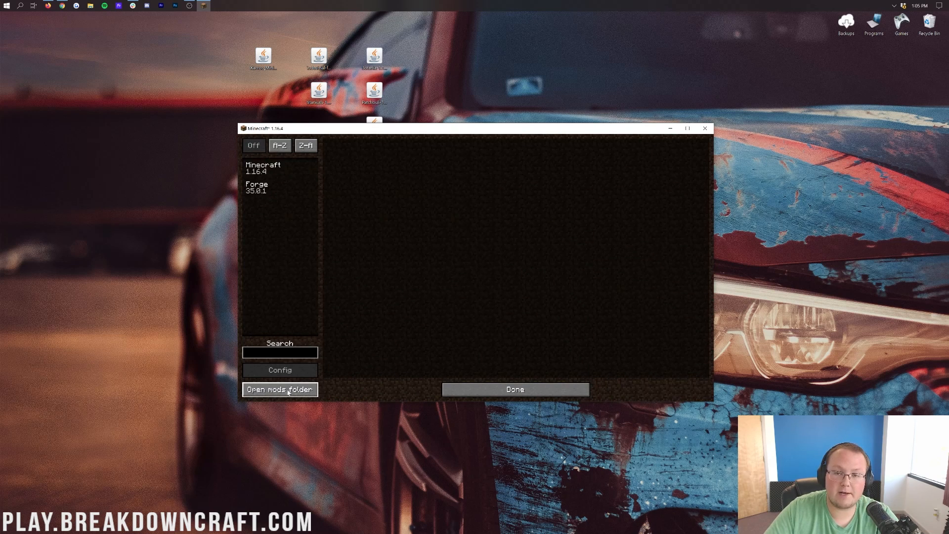
Step: From Minecraft's Mods screen, open the folder where mods are installed
{"action": "left_click", "coordinate": [516, 390]}
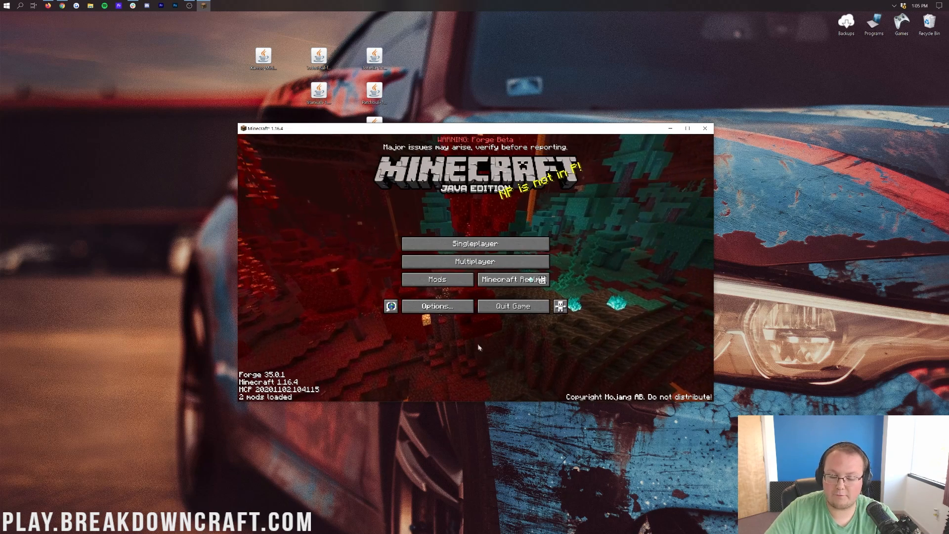
{"action": "left_click", "coordinate": [437, 279]}
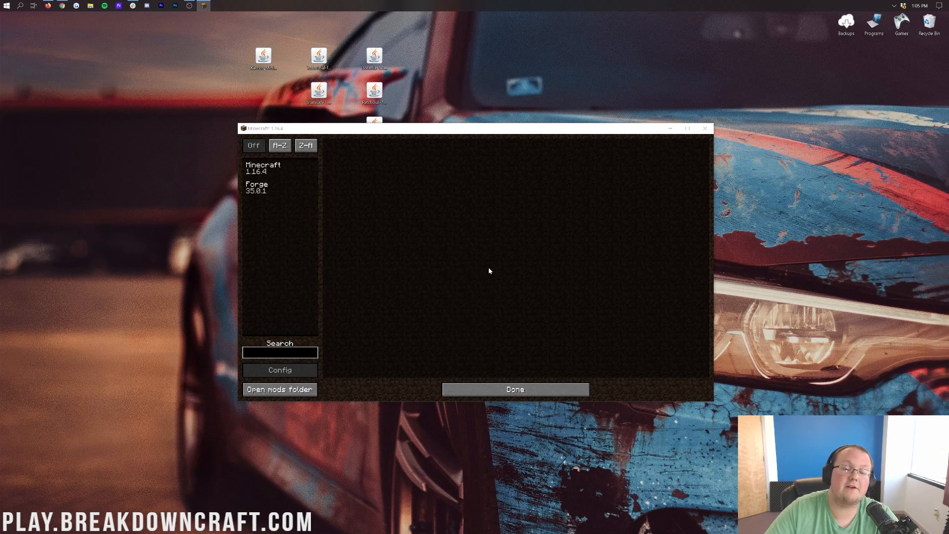
{"action": "left_click", "coordinate": [279, 390]}
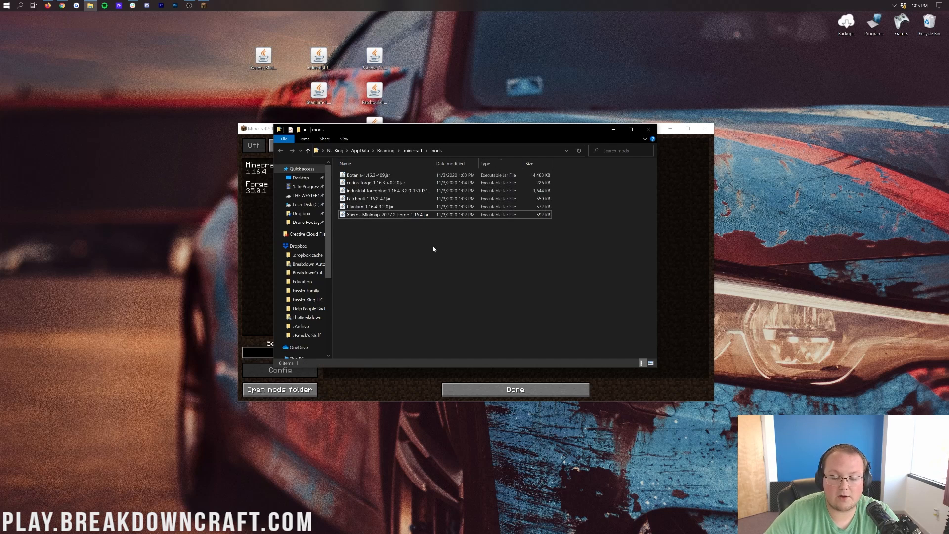
Step: Place the six mod jars into the .minecraft\mods folder
{"action": "left_click", "coordinate": [370, 198]}
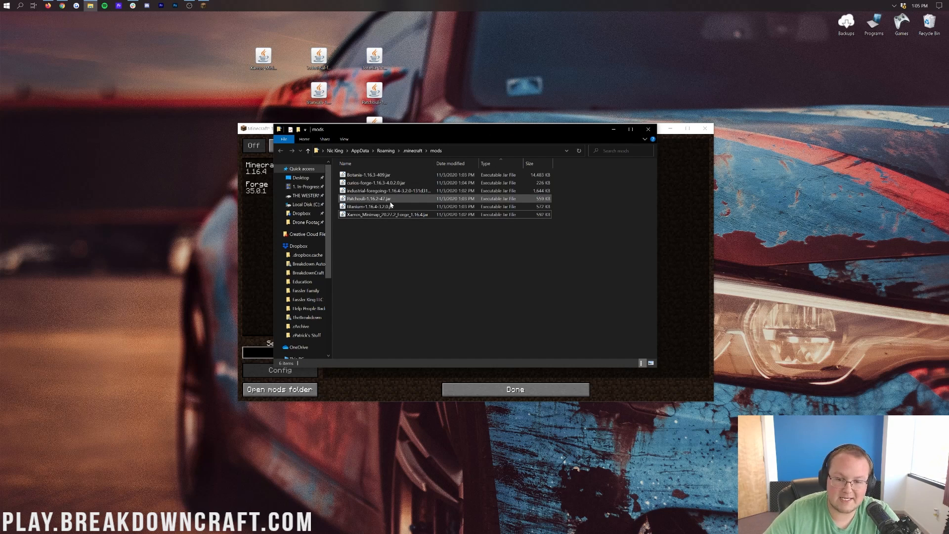
Step: Close the mods folder window and quit Minecraft so it restarts with the new mods
{"action": "left_click", "coordinate": [389, 190]}
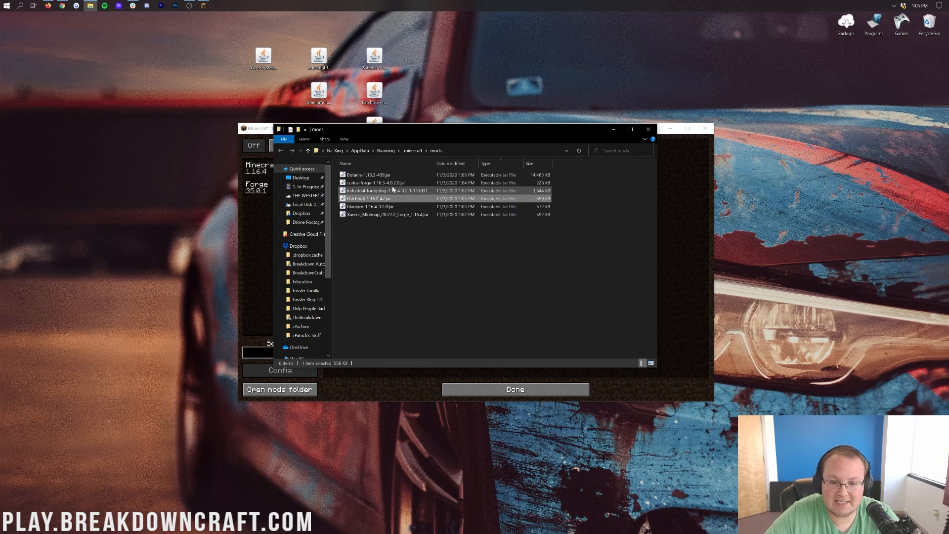
{"action": "left_click", "coordinate": [375, 182]}
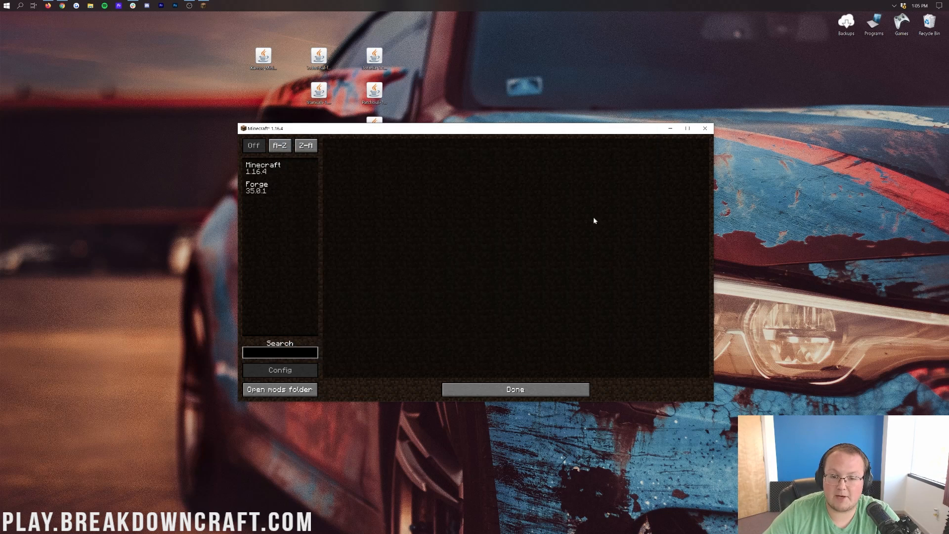
{"action": "mouse_move", "coordinate": [428, 286]}
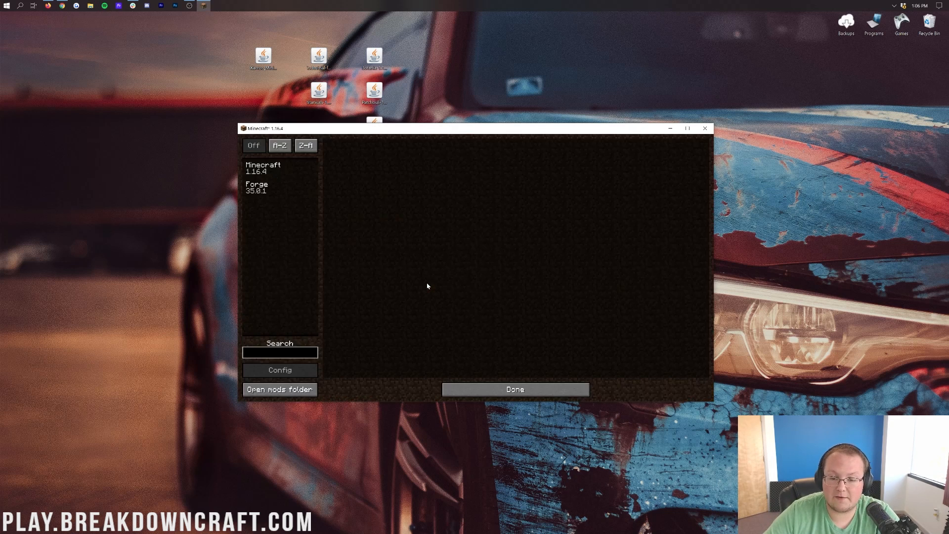
{"action": "left_click", "coordinate": [515, 390]}
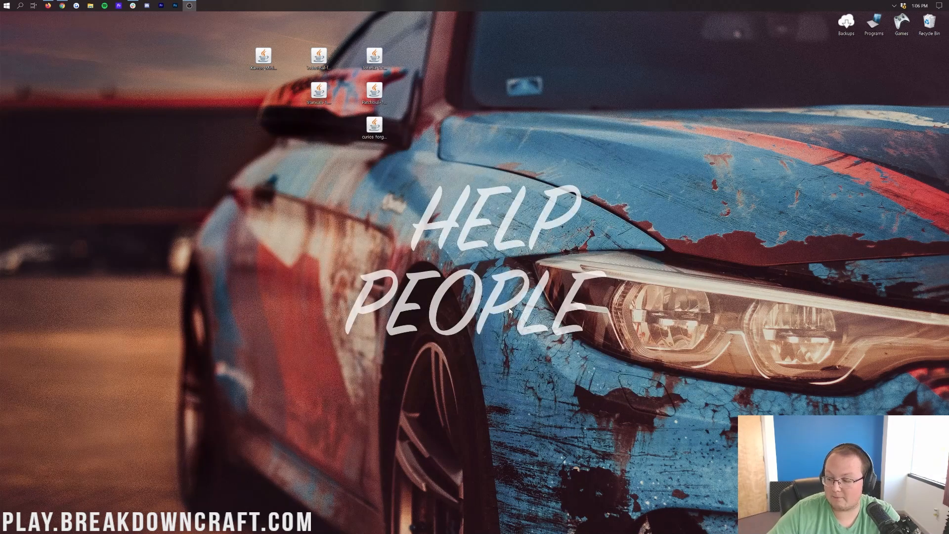
Step: Relaunch the forge 1.16.4 profile from the Minecraft Launcher found via Start menu search 'min'
{"action": "type", "text": "min"}
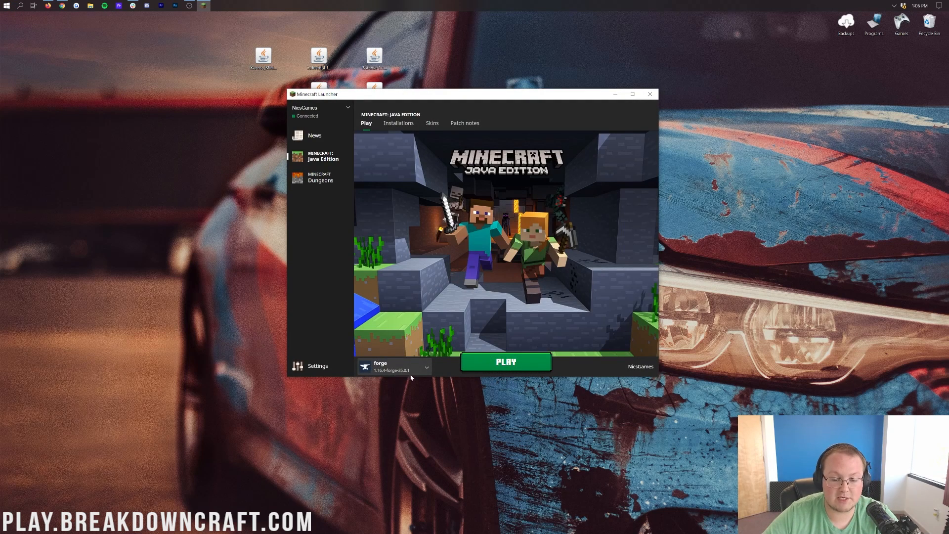
{"action": "left_click", "coordinate": [505, 362]}
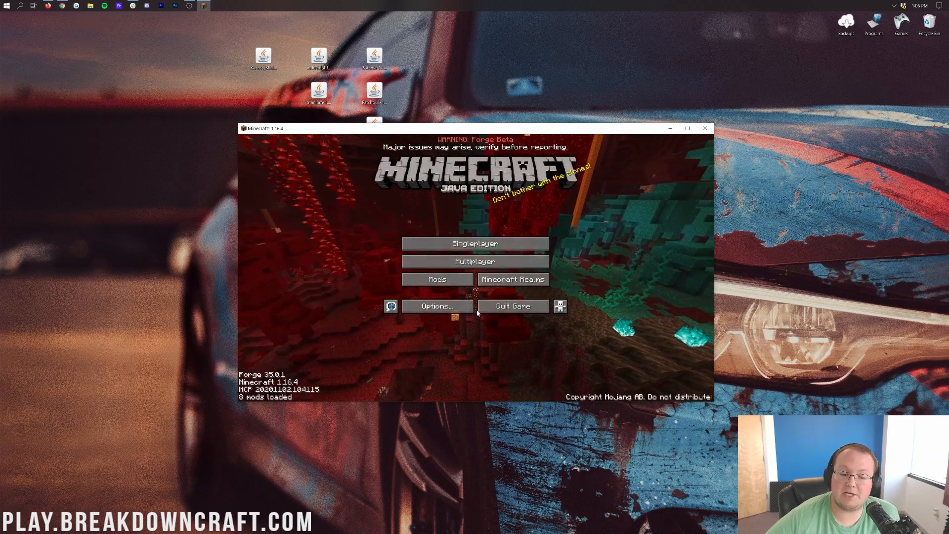
Step: Review the Mods list, checking Curios API and Patchouli details, and return to the title screen
{"action": "left_click", "coordinate": [437, 279]}
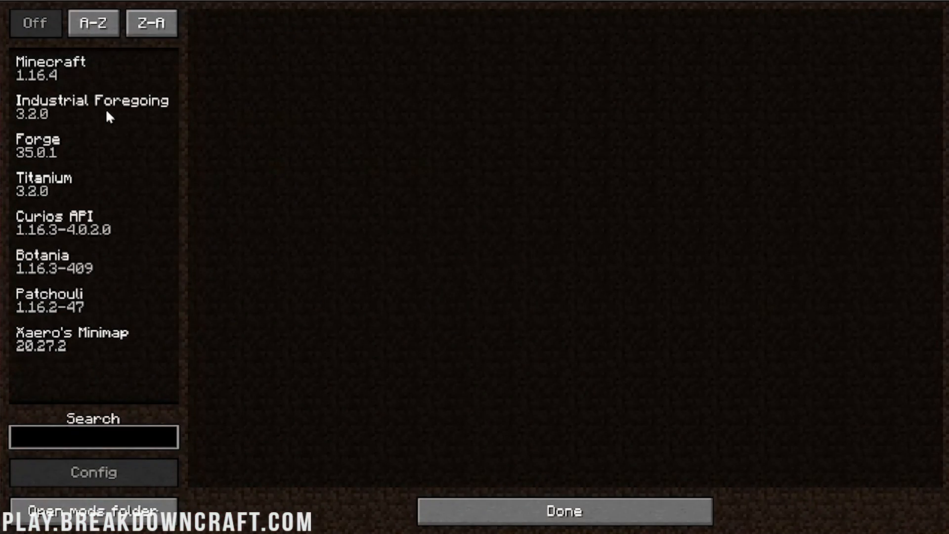
{"action": "left_click", "coordinate": [74, 226]}
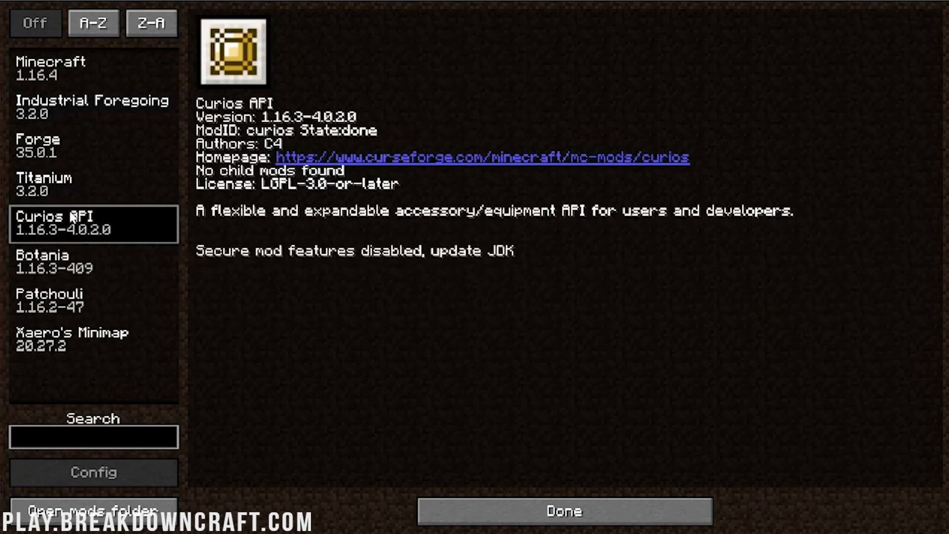
{"action": "left_click", "coordinate": [60, 301]}
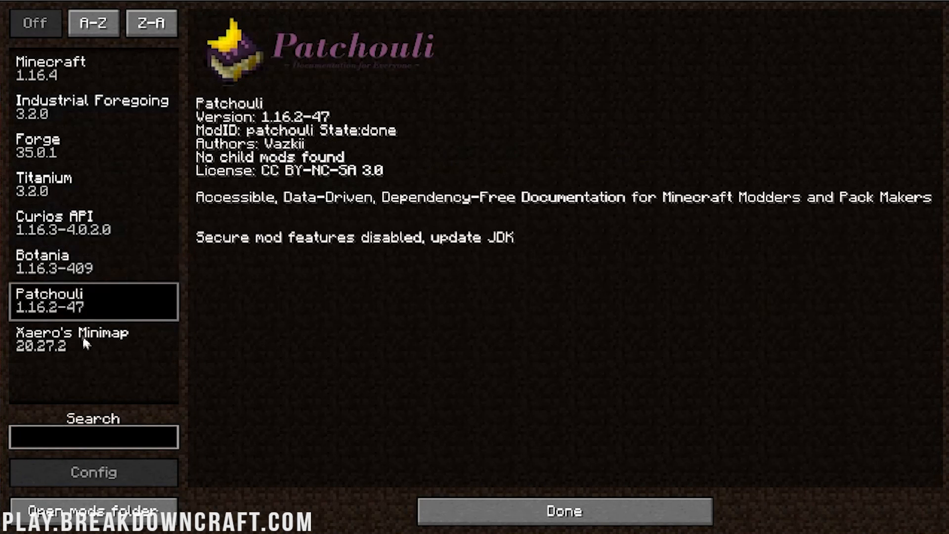
{"action": "left_click", "coordinate": [569, 510]}
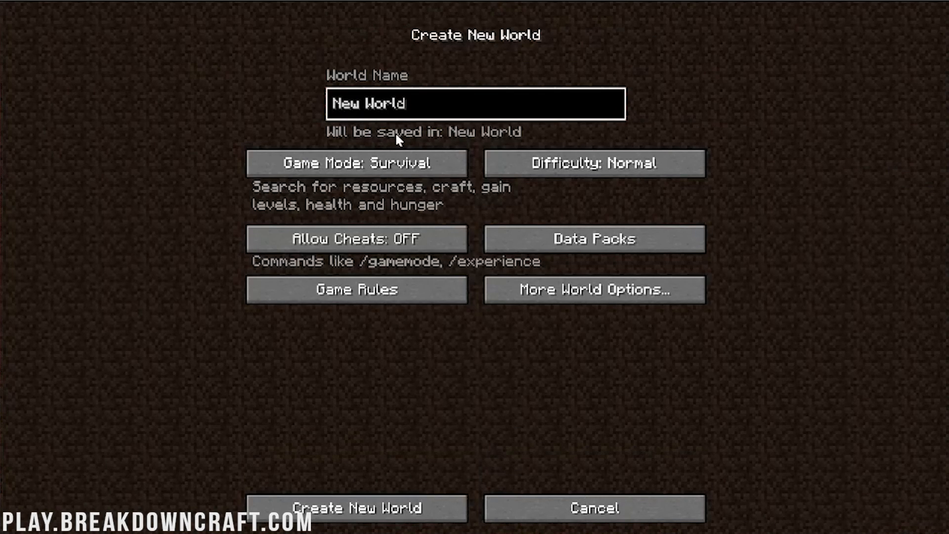
Step: Create a new world named 'Add Mods' in Creative mode with cheats on
{"action": "type", "text": "Add Mods"}
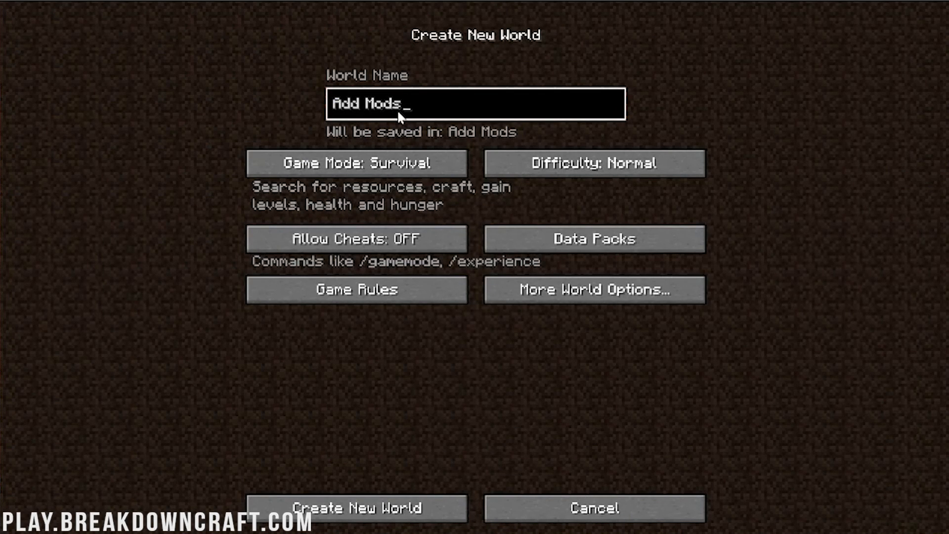
{"action": "left_click", "coordinate": [357, 163]}
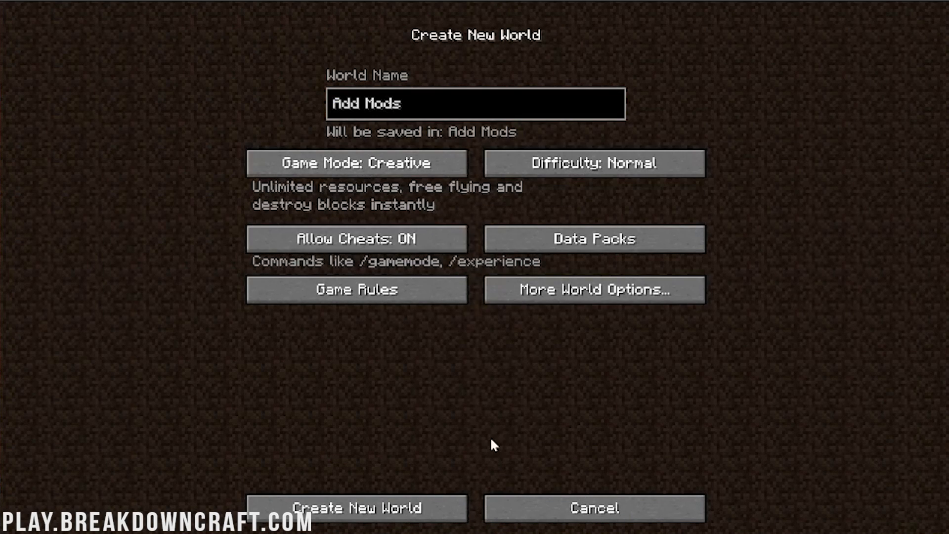
{"action": "left_click", "coordinate": [358, 519]}
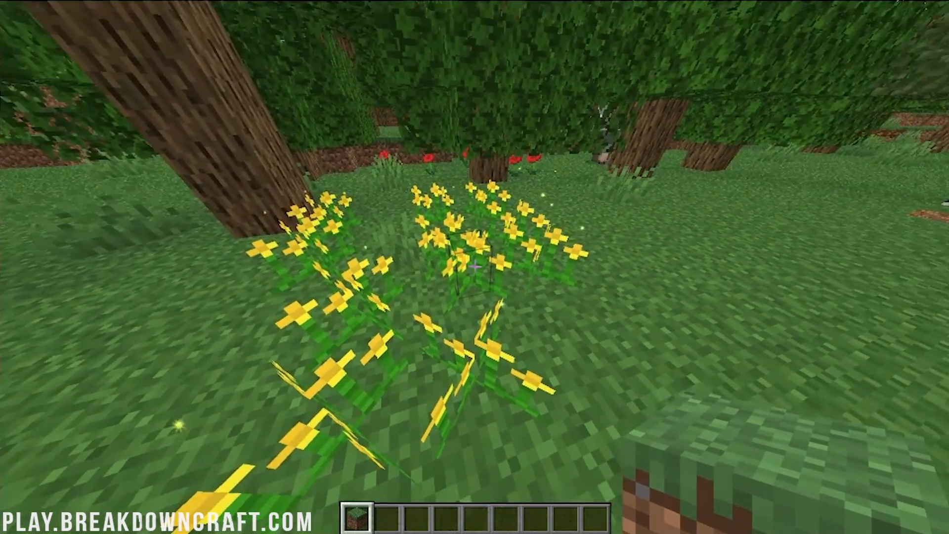
{"action": "mouse_move", "coordinate": [474, 267]}
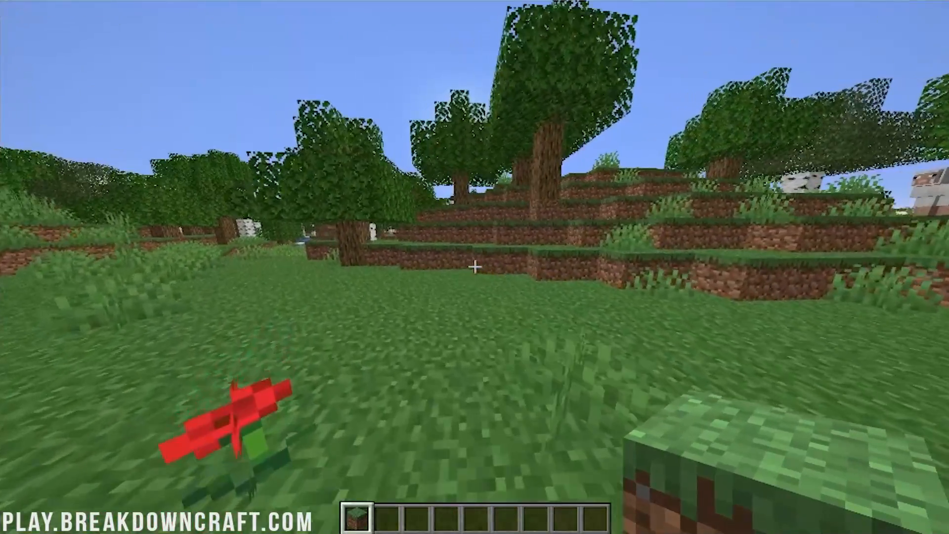
Step: Bring up the creative inventory in the newly spawned world
{"action": "key", "text": "e"}
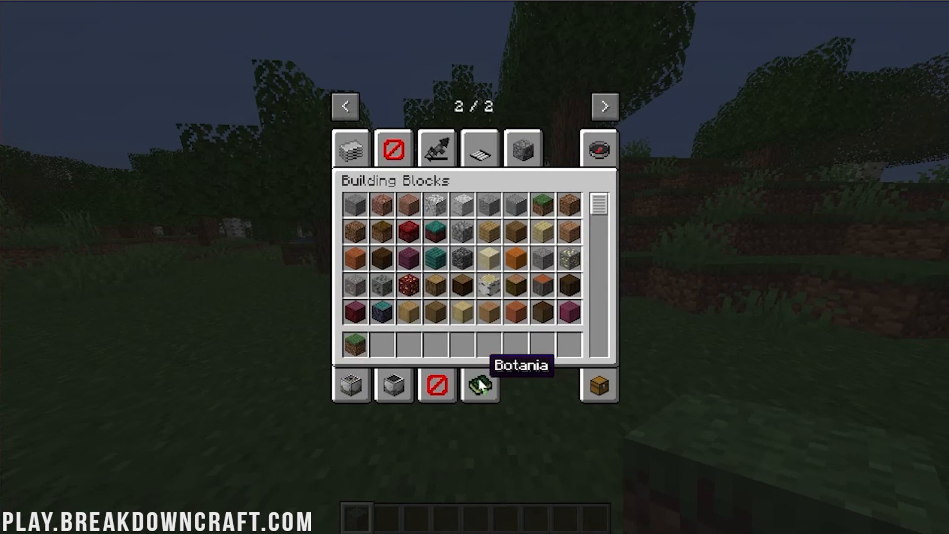
Step: Browse the Botania creative tab, scrolling through its items and mystical flowers
{"action": "left_click", "coordinate": [480, 387]}
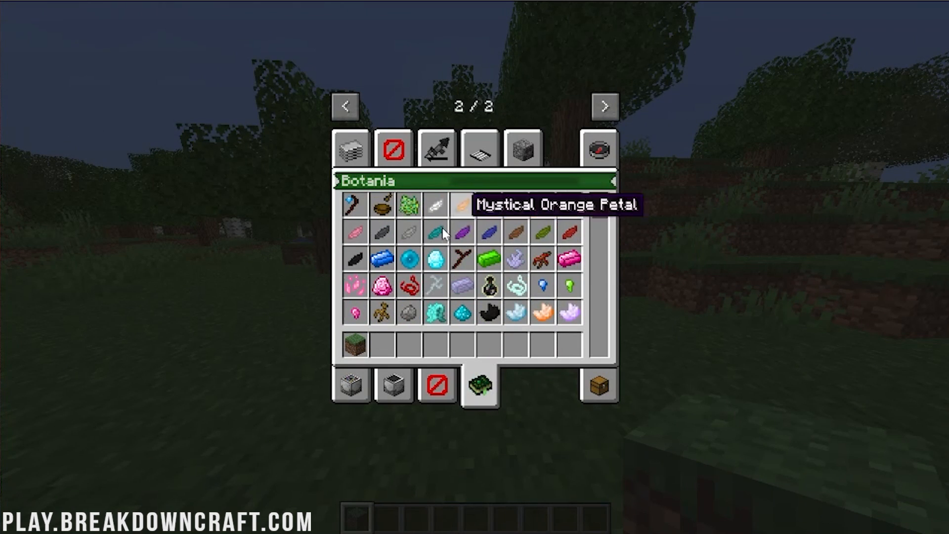
{"action": "scroll", "scroll_direction": "down", "scroll_amount": 3}
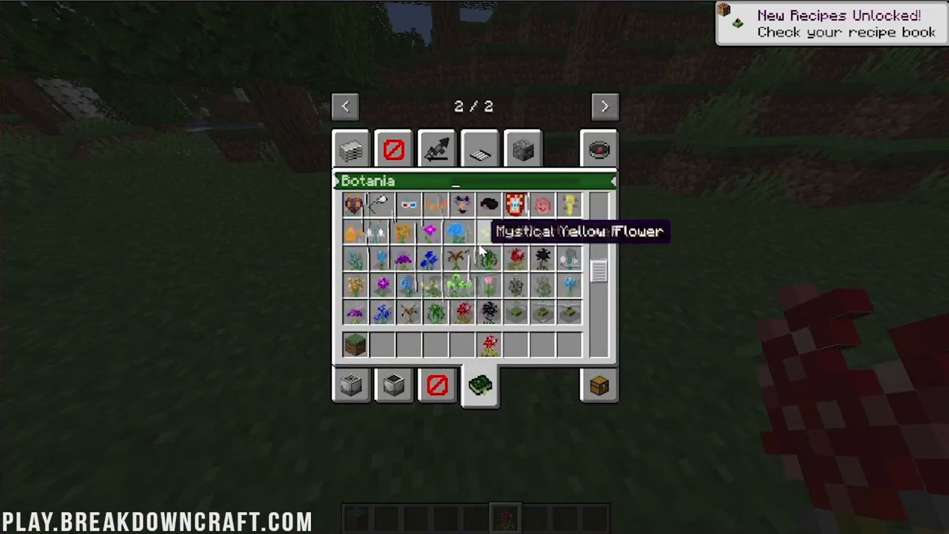
{"action": "scroll", "scroll_direction": "down", "scroll_amount": 3}
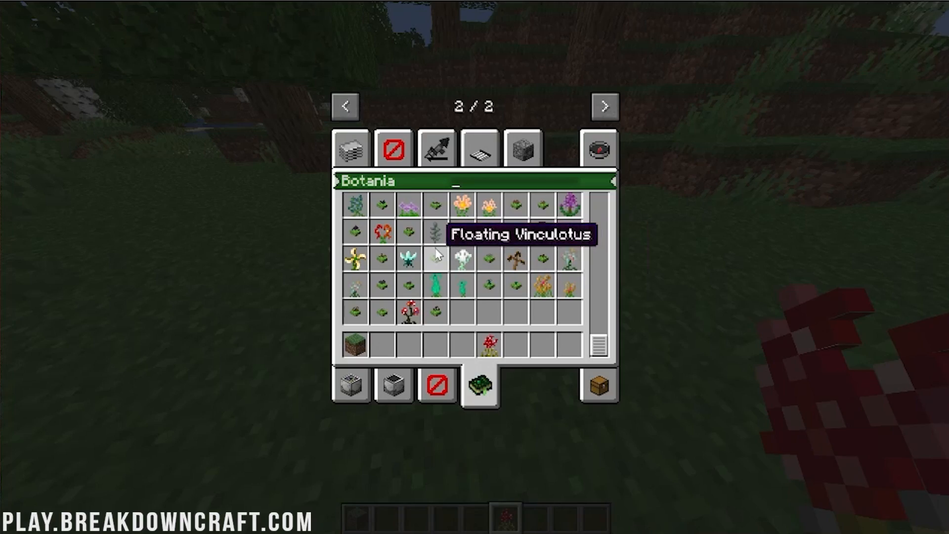
{"action": "mouse_move", "coordinate": [459, 346]}
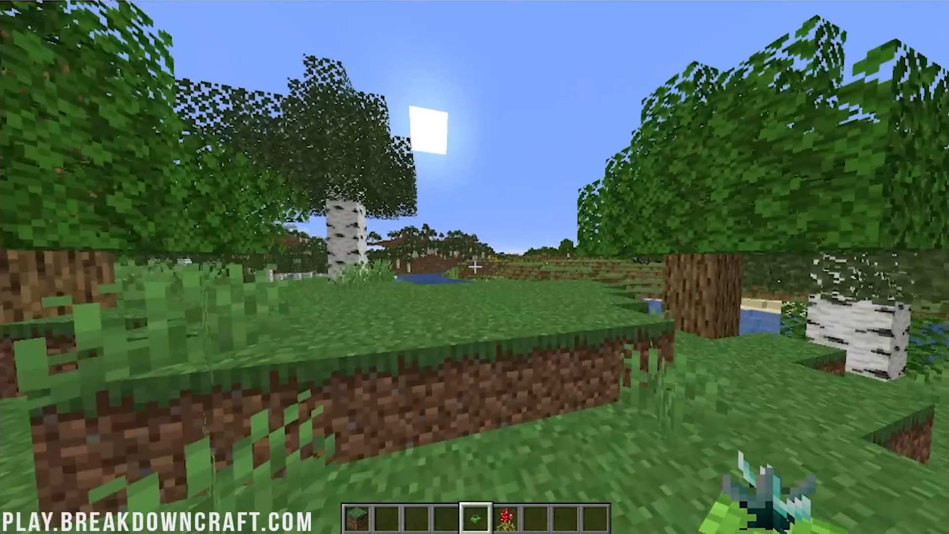
{"action": "mouse_move", "coordinate": [475, 267]}
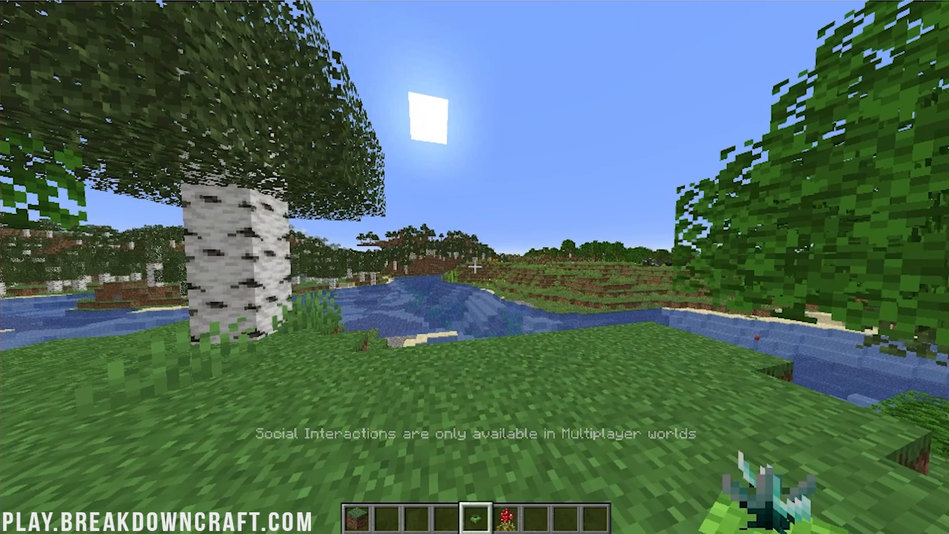
Step: Review Xaero's Minimap key bindings in Options > Controls
{"action": "key", "text": "Escape"}
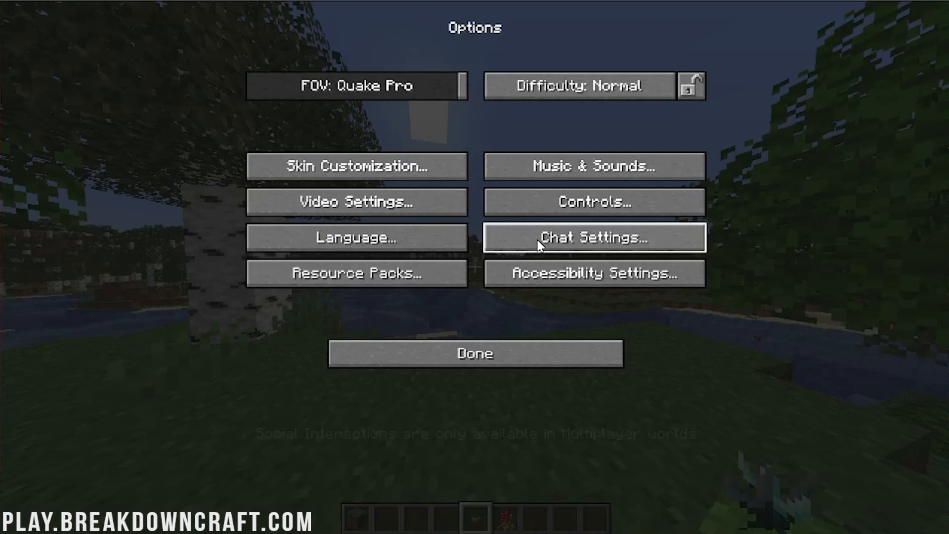
{"action": "left_click", "coordinate": [593, 202]}
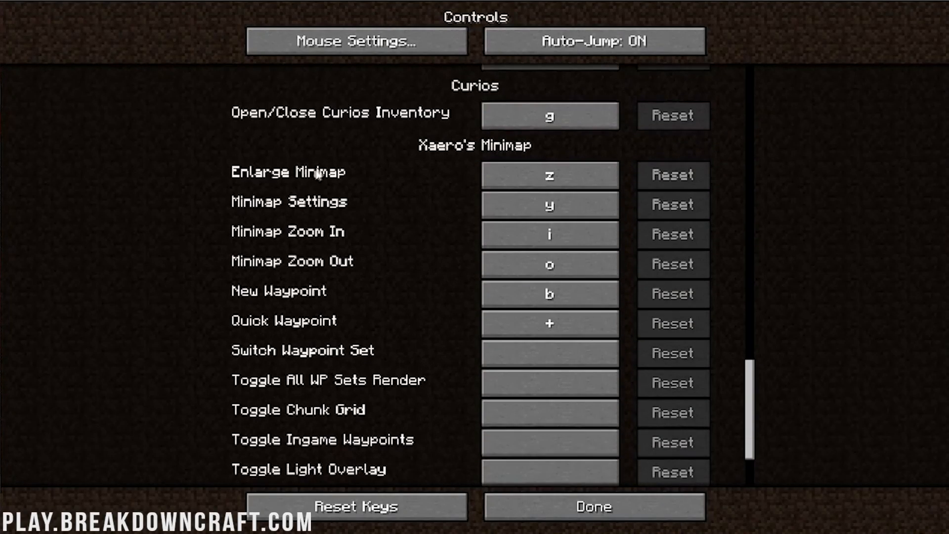
{"action": "left_click", "coordinate": [593, 505]}
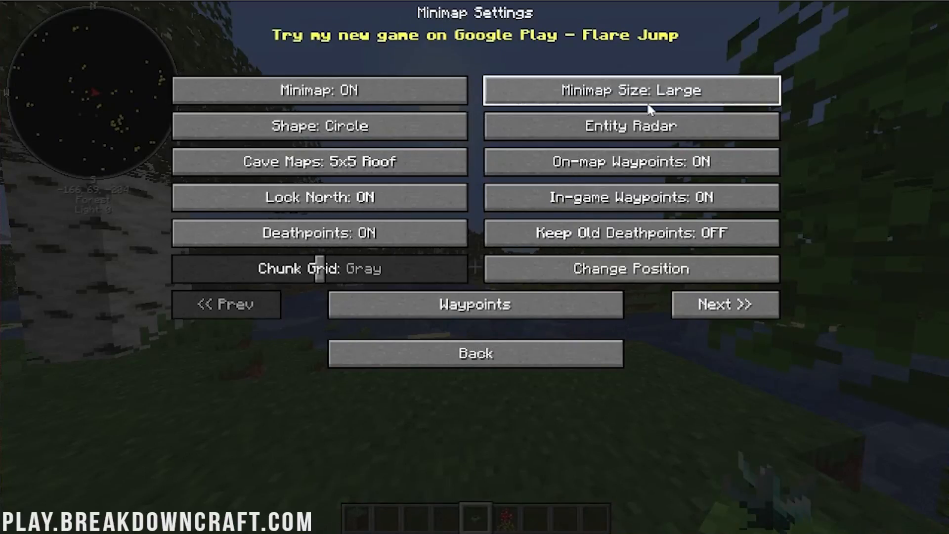
{"action": "mouse_move", "coordinate": [529, 368]}
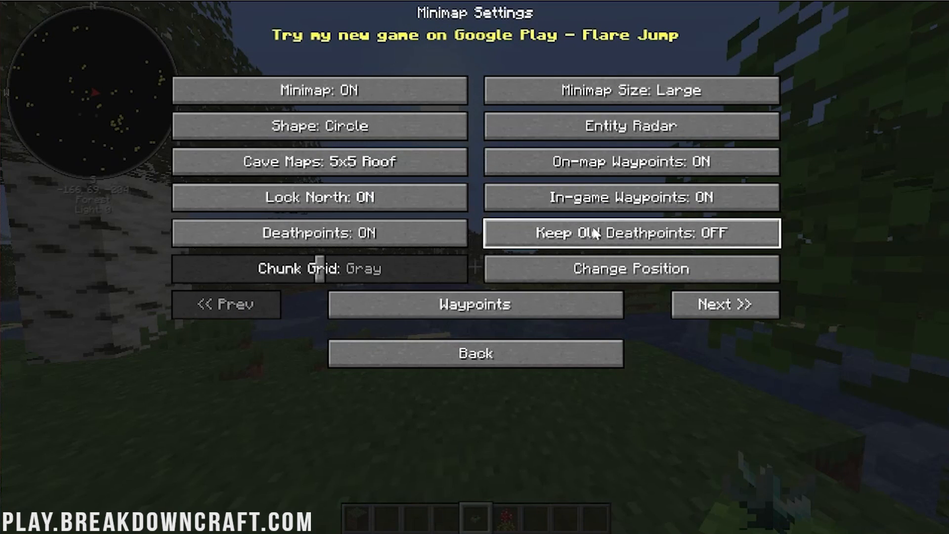
Step: Page through Minimap Settings to the terrain depth and cave map options
{"action": "left_click", "coordinate": [726, 305]}
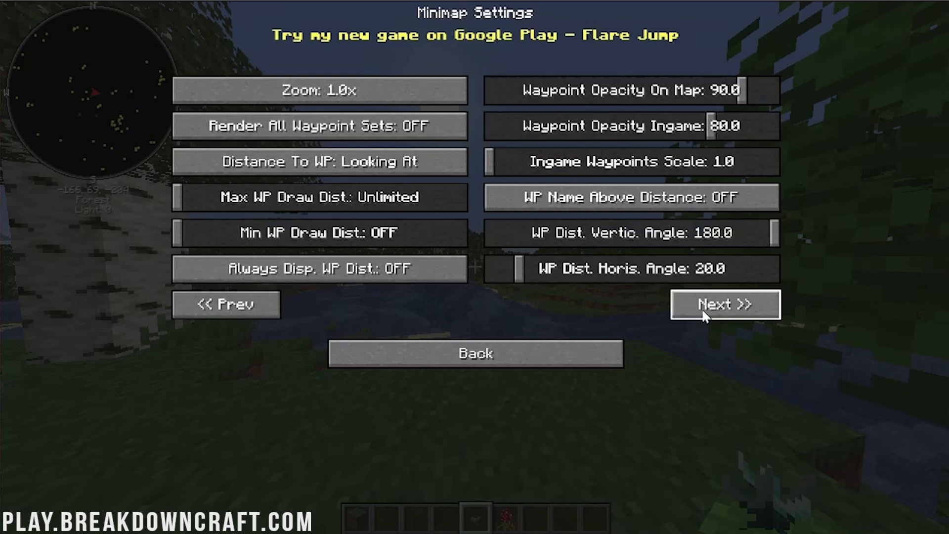
{"action": "left_click", "coordinate": [724, 304]}
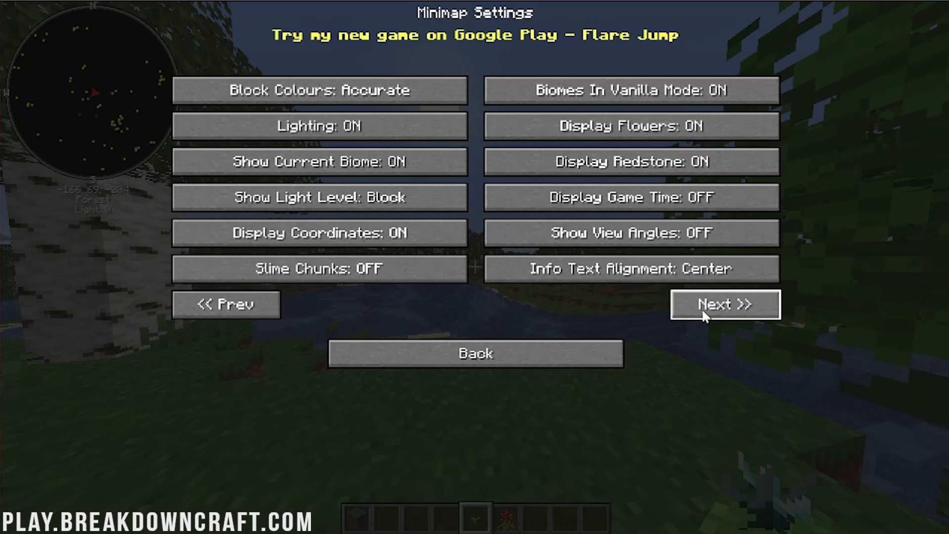
{"action": "left_click", "coordinate": [726, 305]}
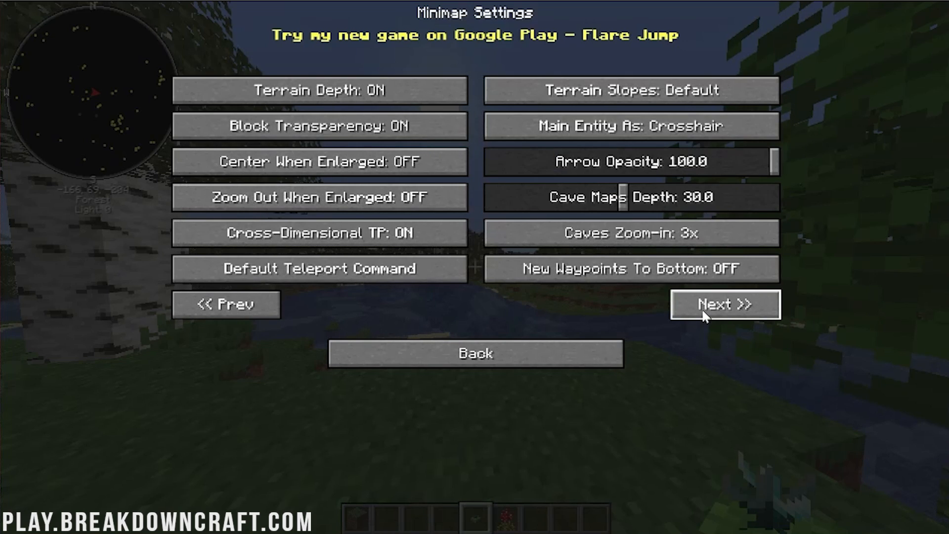
Step: Browse the Industrial Foregoing Tools, Transport and Generators creative tabs
{"action": "left_click", "coordinate": [476, 353]}
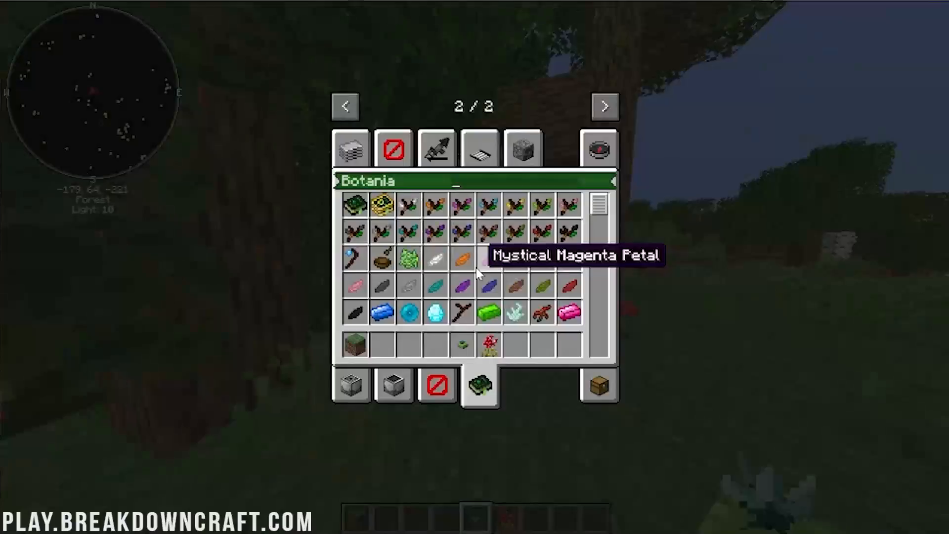
{"action": "left_click", "coordinate": [437, 149]}
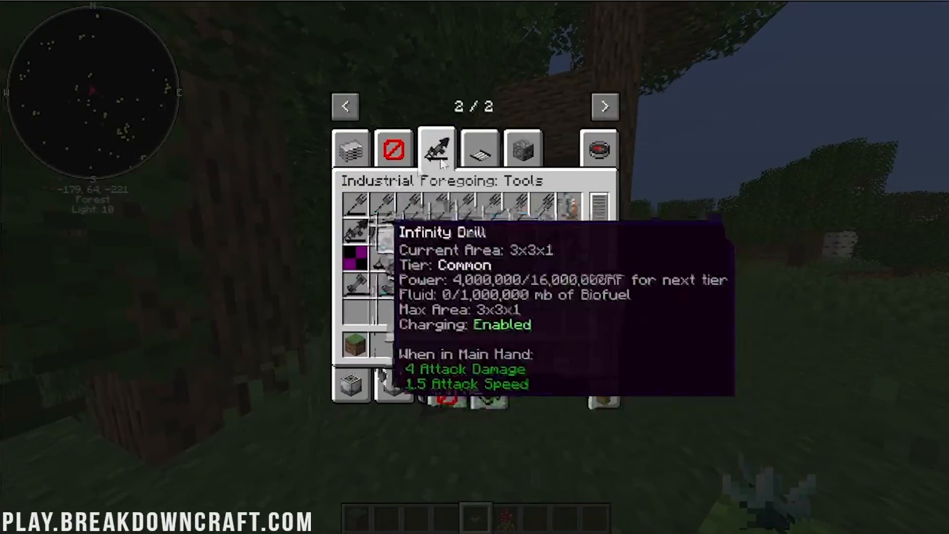
{"action": "mouse_move", "coordinate": [479, 156]}
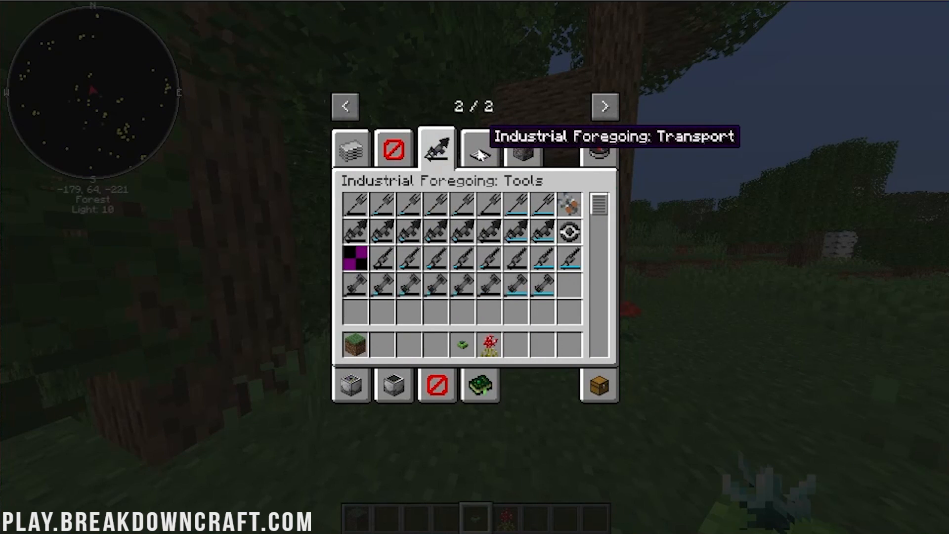
{"action": "left_click", "coordinate": [481, 153]}
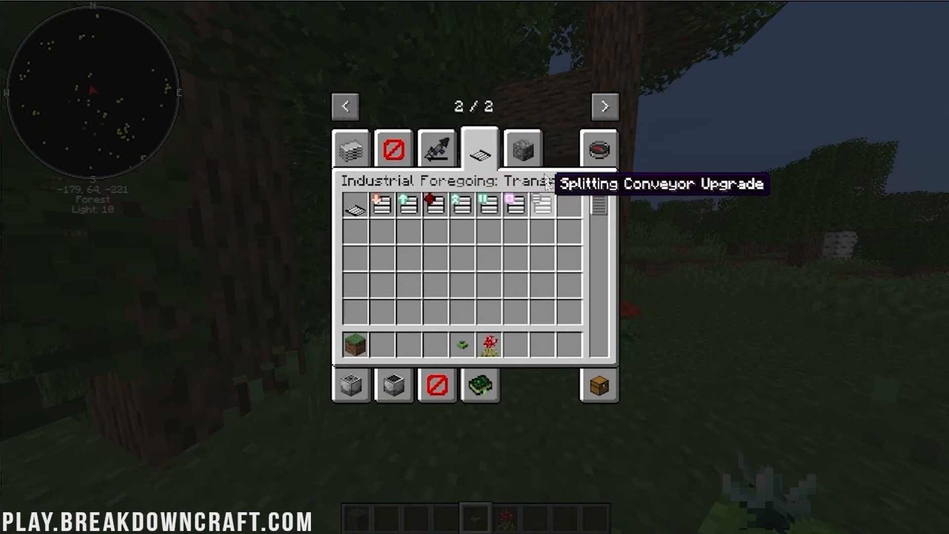
{"action": "left_click", "coordinate": [523, 148]}
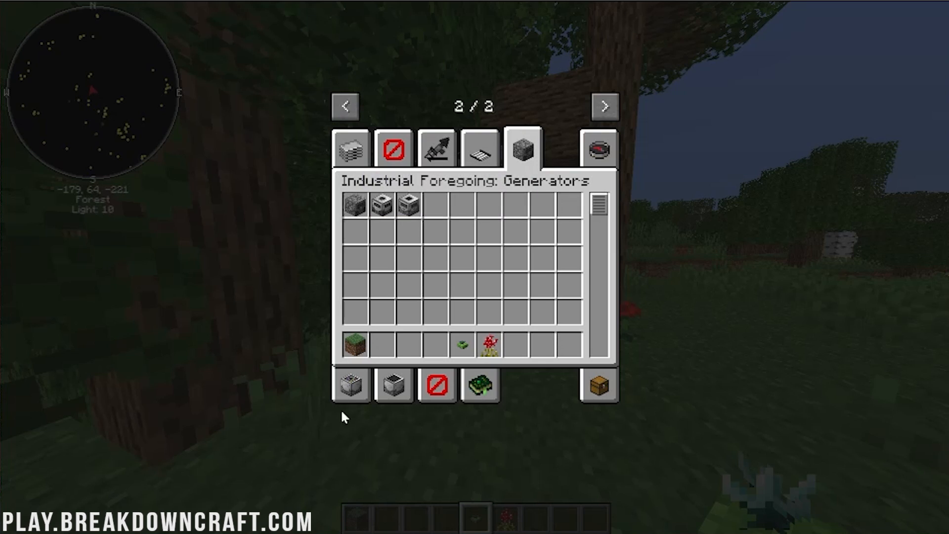
Step: Browse Agriculture & Husbandry and Resource Production, then return to the searchable all-items list on page 1
{"action": "left_click", "coordinate": [353, 391]}
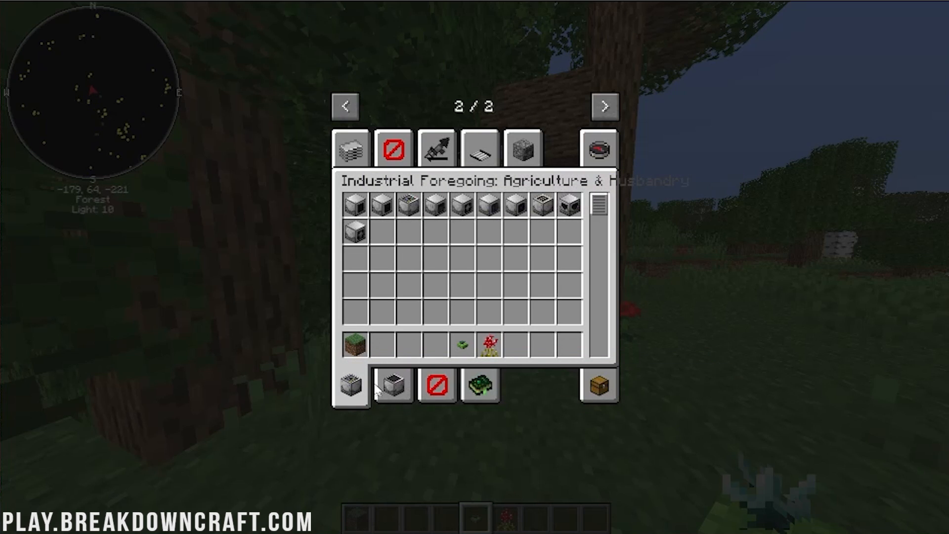
{"action": "left_click", "coordinate": [393, 391]}
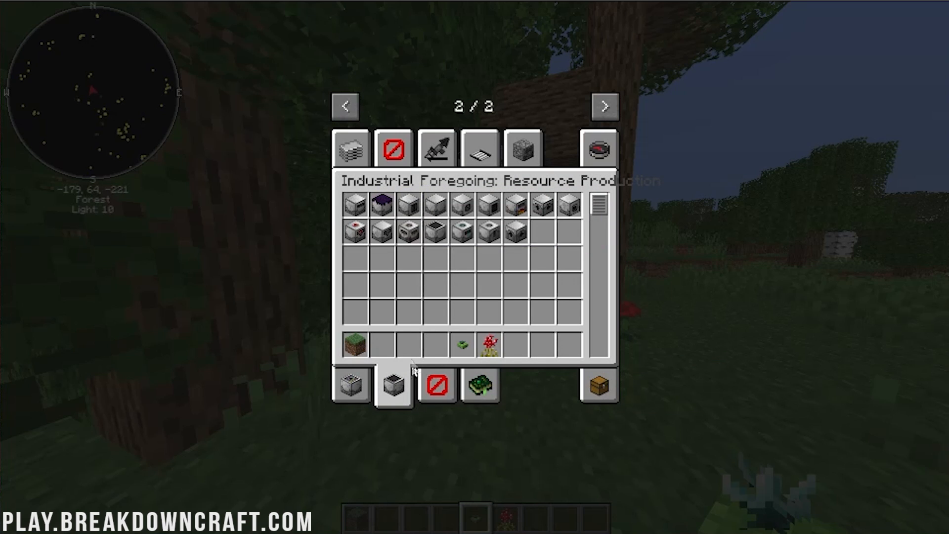
{"action": "left_click", "coordinate": [346, 106]}
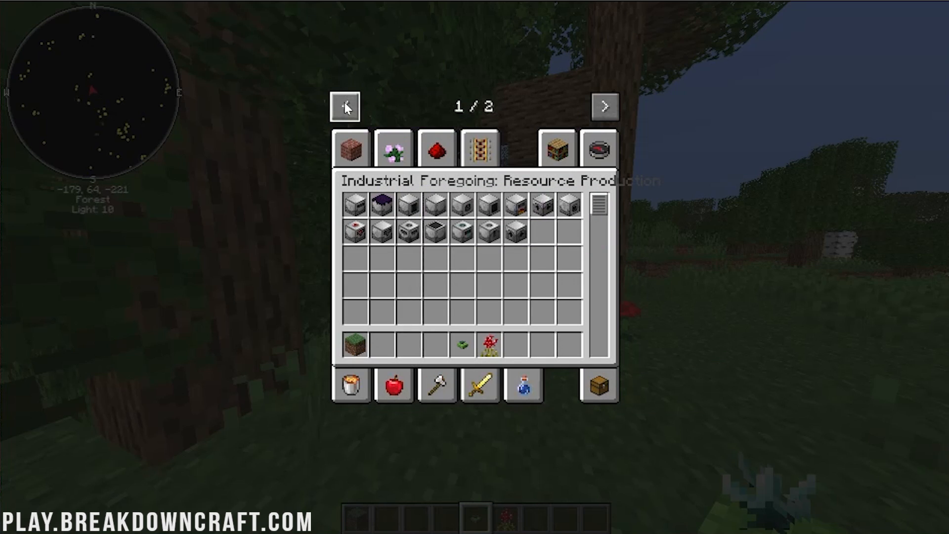
{"action": "left_click", "coordinate": [601, 149]}
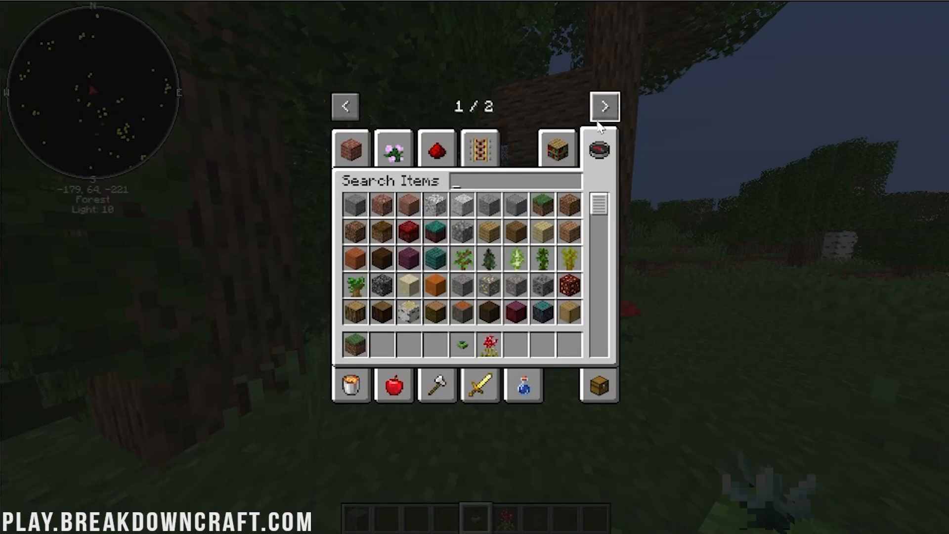
Step: Close the inventory and bring up the pause menu to save and quit the world
{"action": "key", "text": "Escape"}
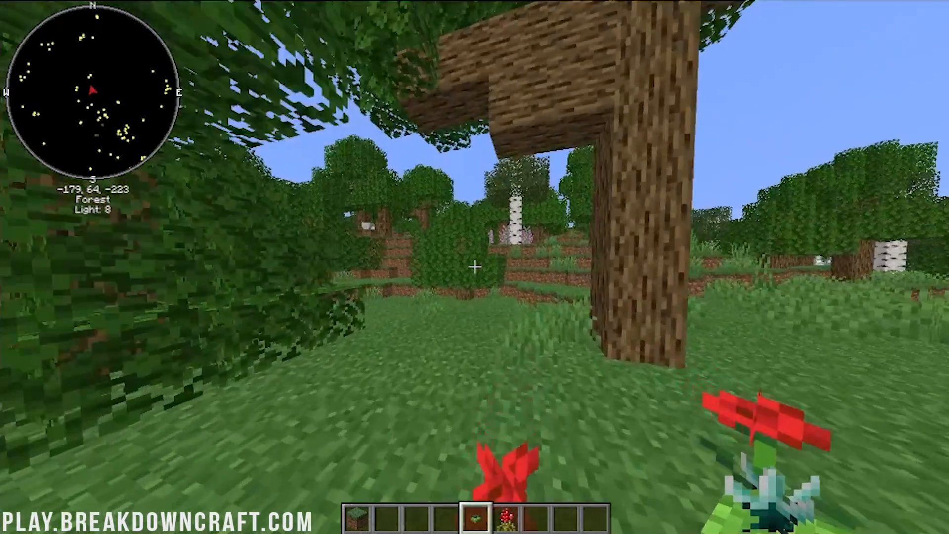
{"action": "key", "text": "Escape"}
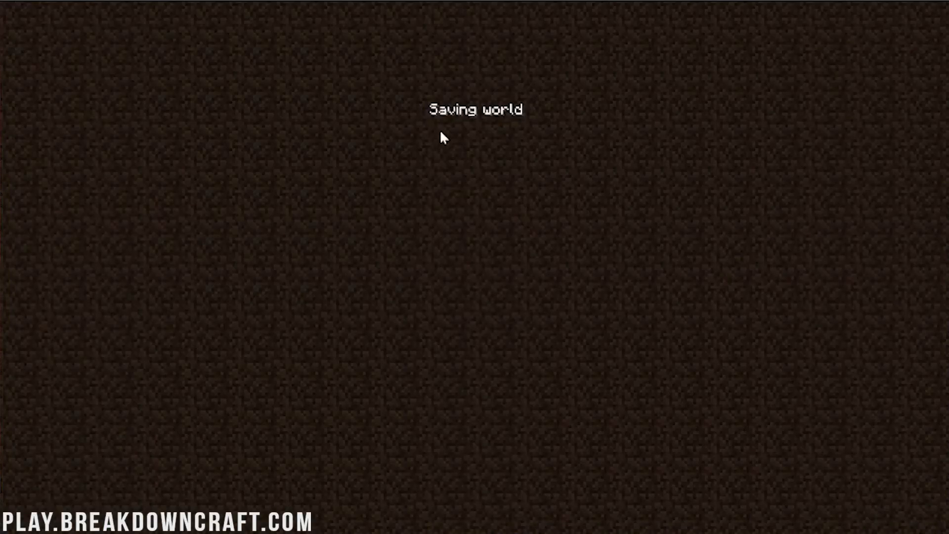
{"action": "mouse_move", "coordinate": [449, 160]}
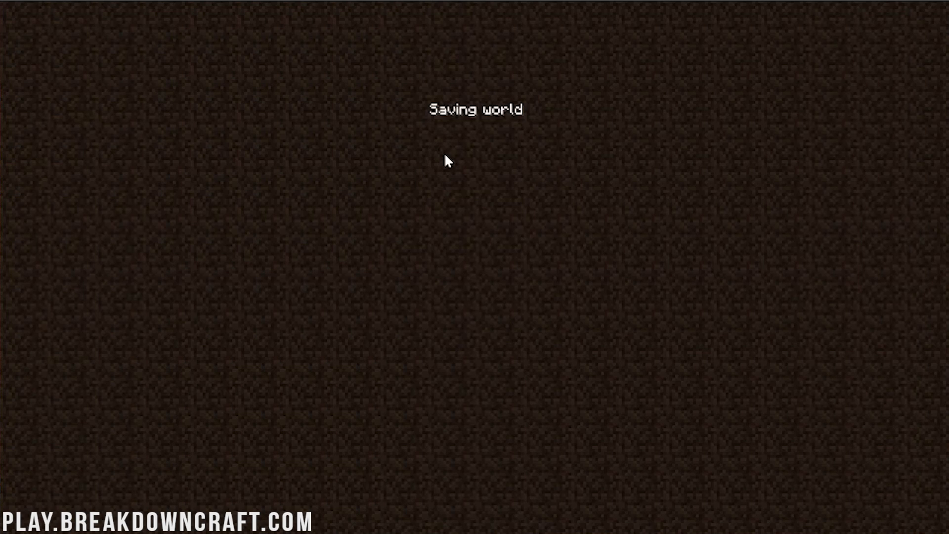
{"action": "mouse_move", "coordinate": [449, 155]}
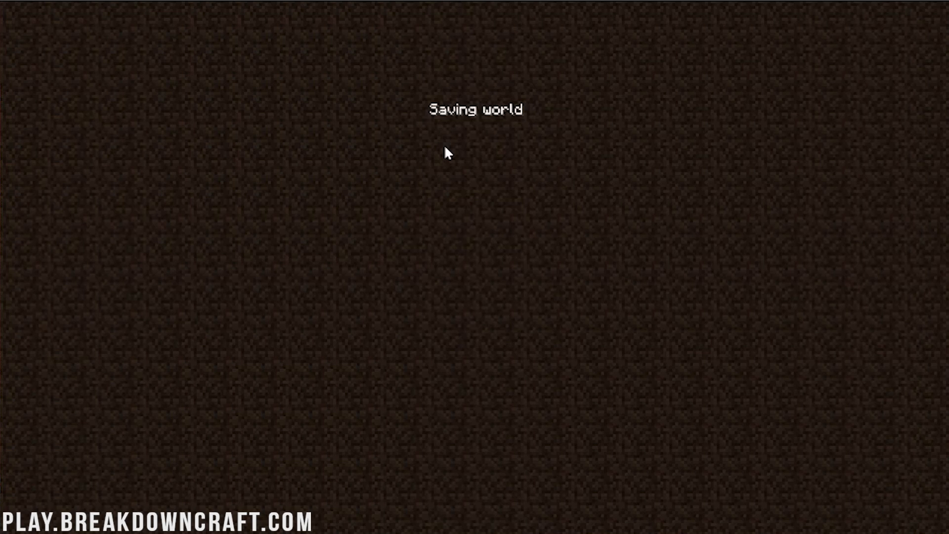
{"action": "mouse_move", "coordinate": [471, 129]}
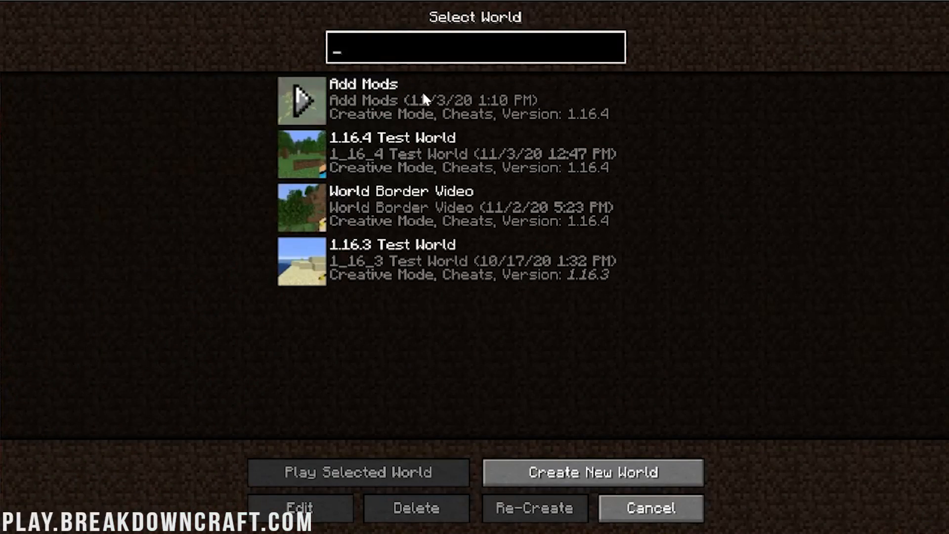
Step: Load the Add Mods world again from the singleplayer world list
{"action": "left_click", "coordinate": [360, 473]}
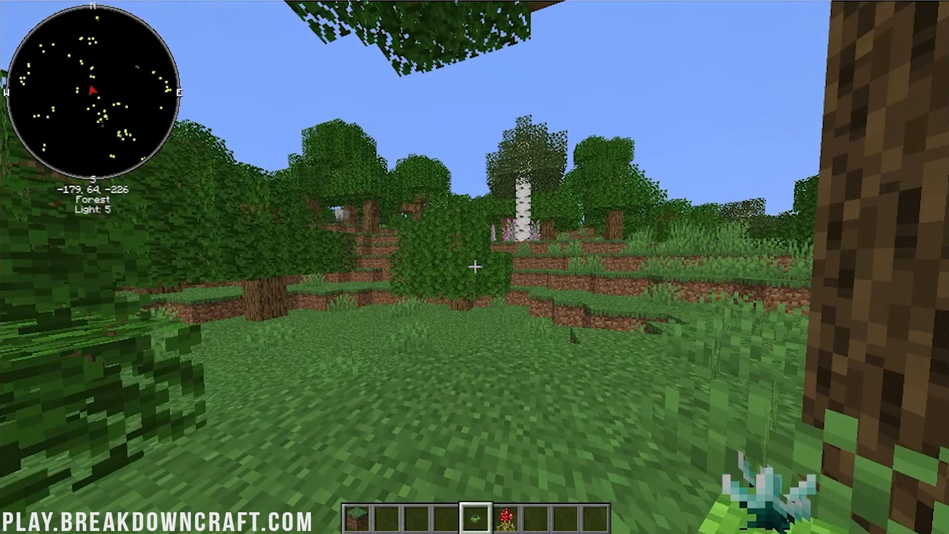
{"action": "mouse_move", "coordinate": [475, 266]}
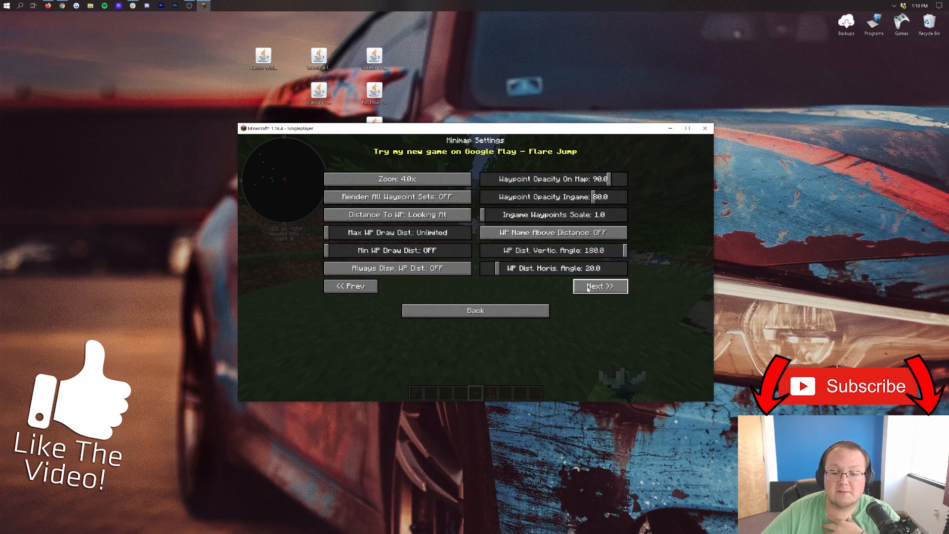
{"action": "mouse_move", "coordinate": [611, 287]}
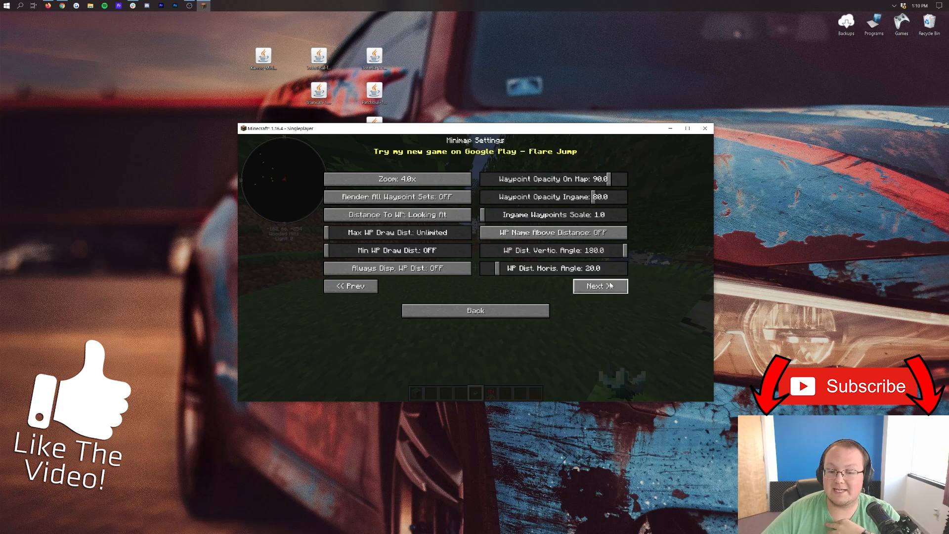
Step: Page Xaero's Minimap Settings on to the arrow scale, arrow colour and entity display options
{"action": "left_click", "coordinate": [600, 287]}
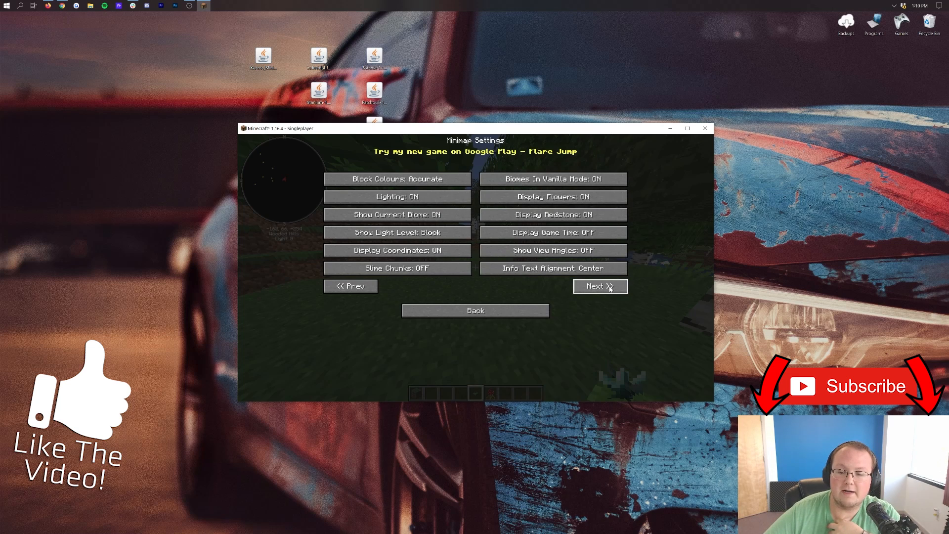
{"action": "left_click", "coordinate": [602, 286]}
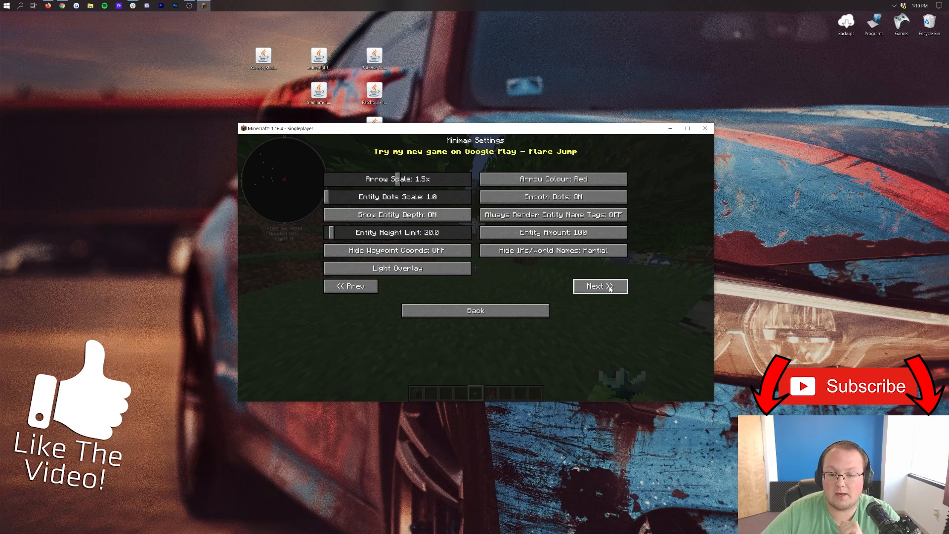